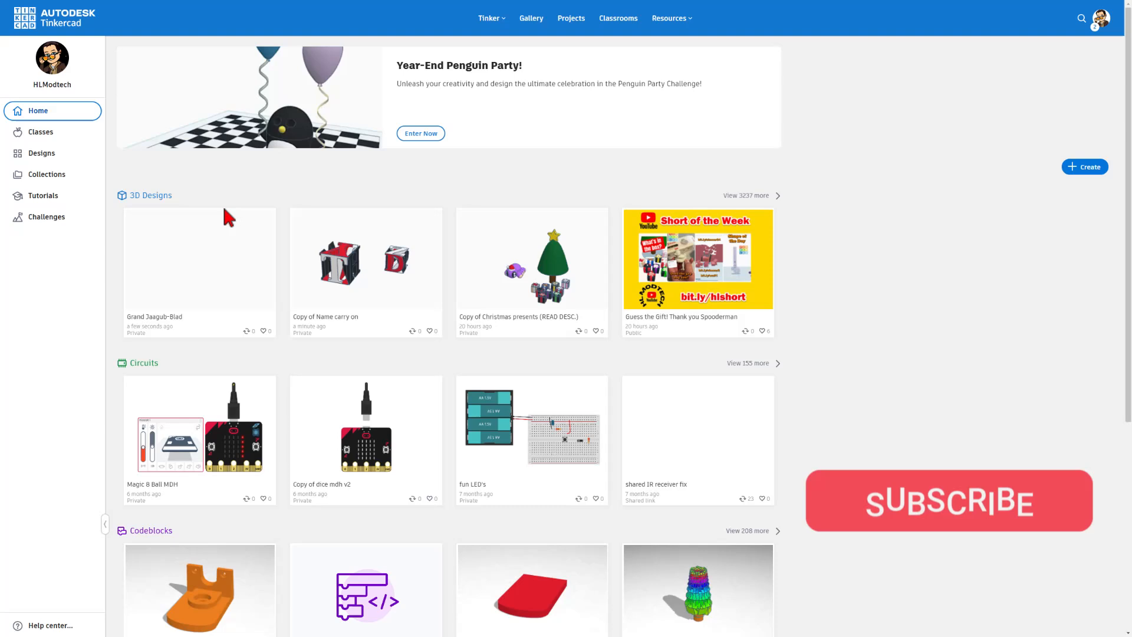
- Create a new 3D design from the dashboard and rename it 'dist'
left_click(1085, 167)
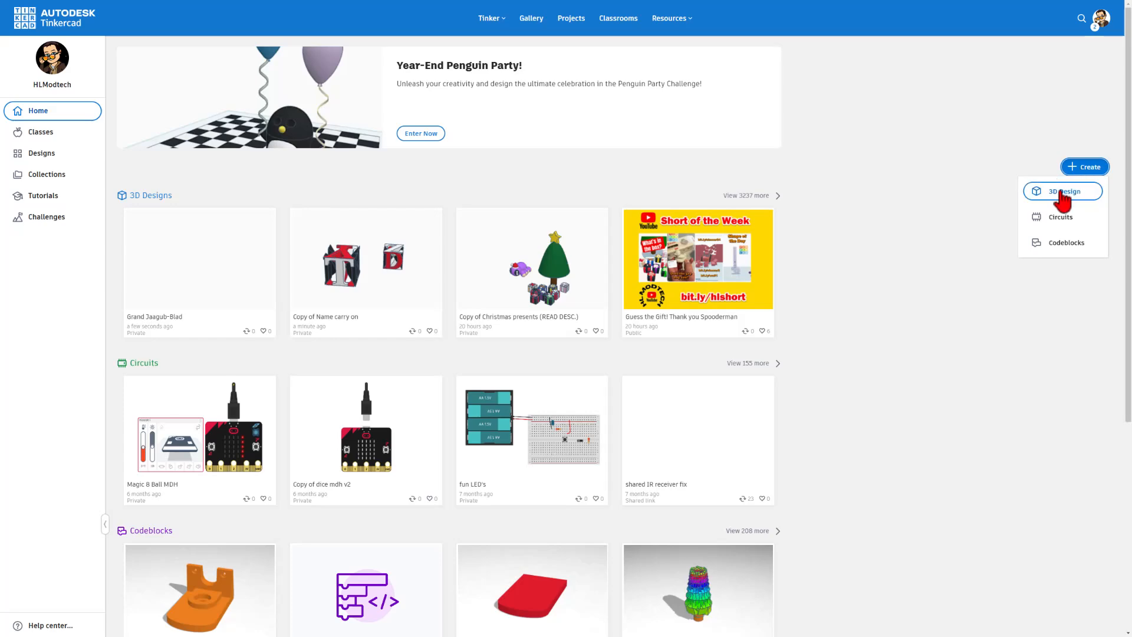
left_click(1064, 191)
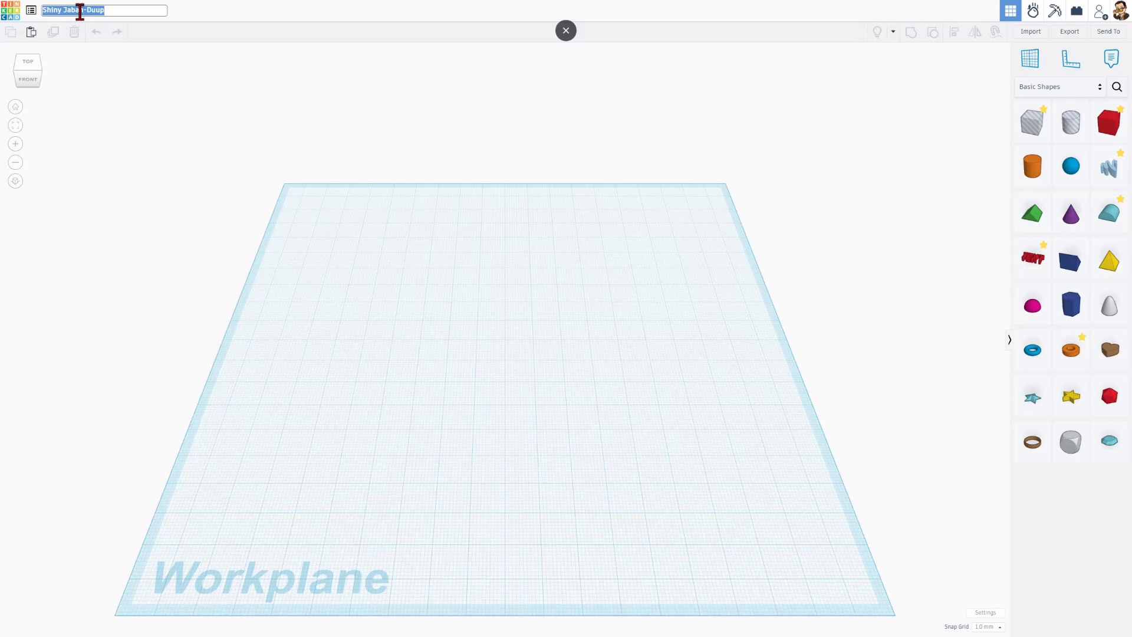
type("dist")
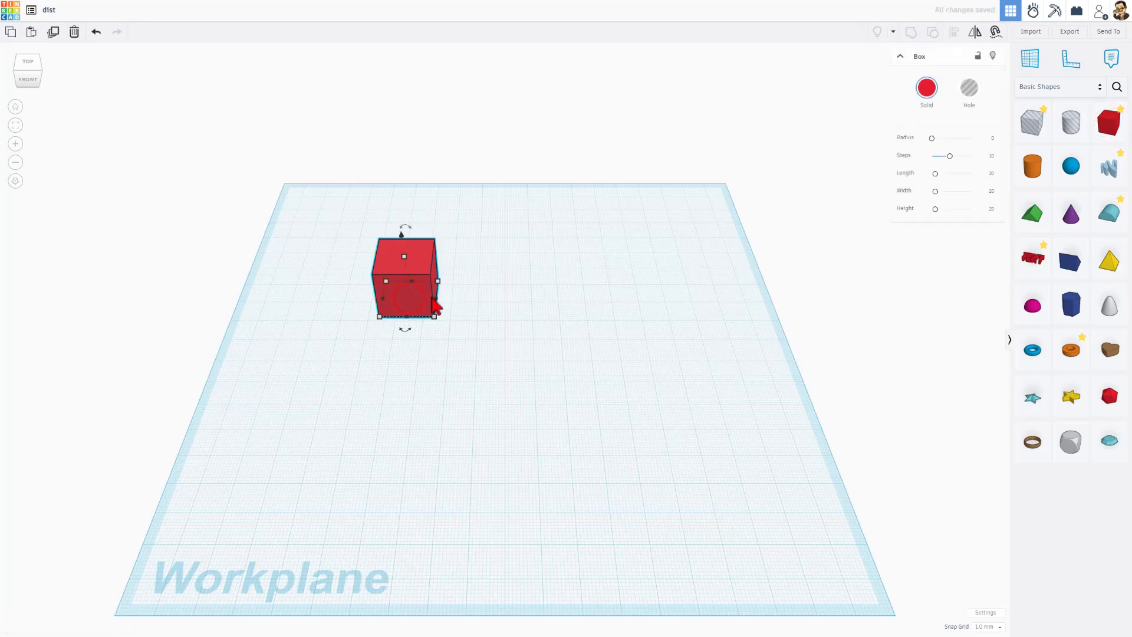
- Stretch a box into a wide flat plate with the handles, undoing two bad resizes
left_click_drag(435, 303, 640, 303)
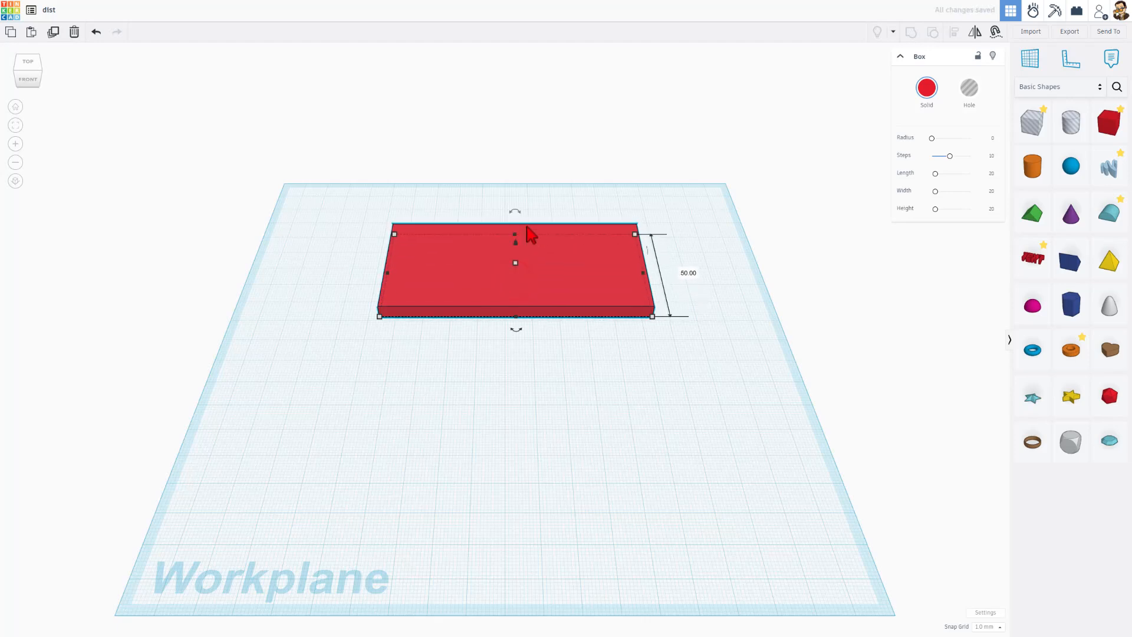
left_click_drag(516, 232, 516, 259)
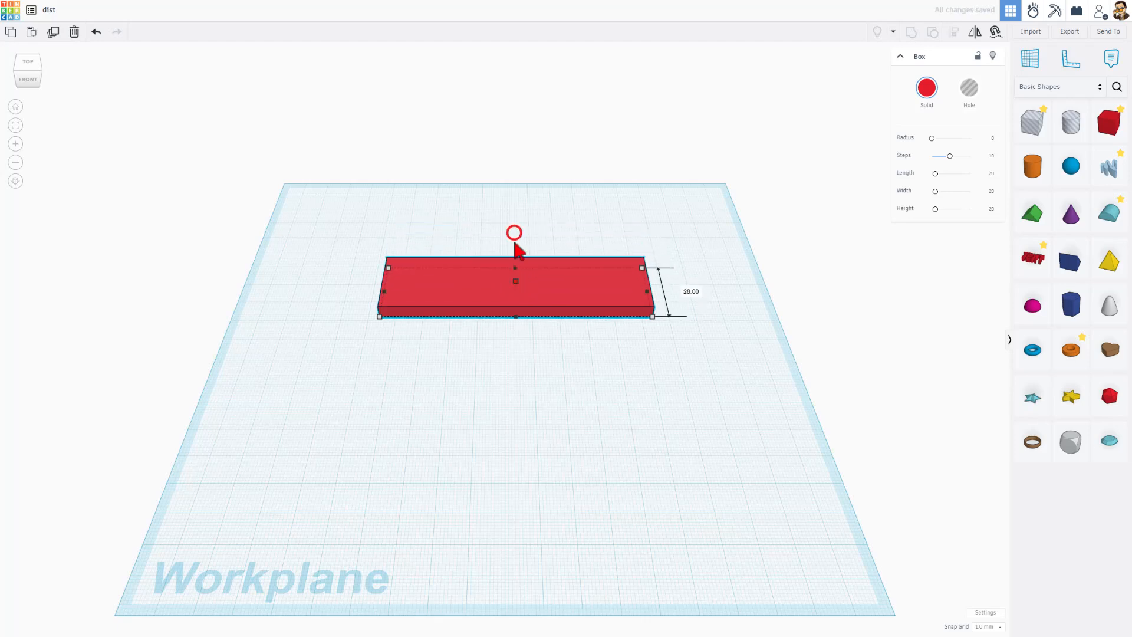
left_click_drag(643, 267, 646, 263)
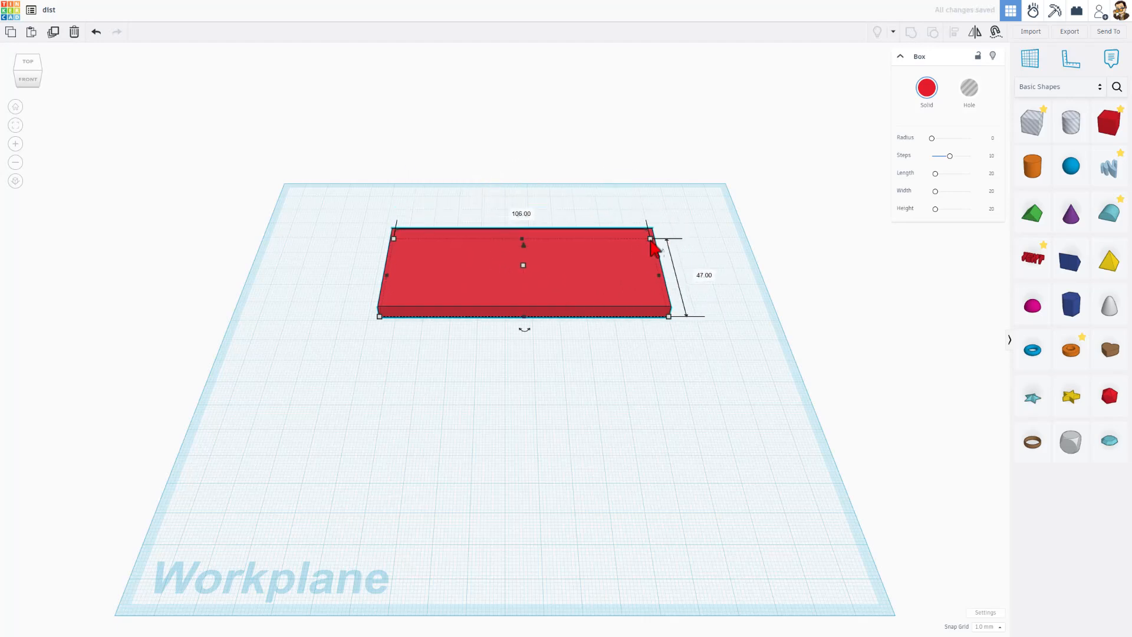
key("ctrl+z")
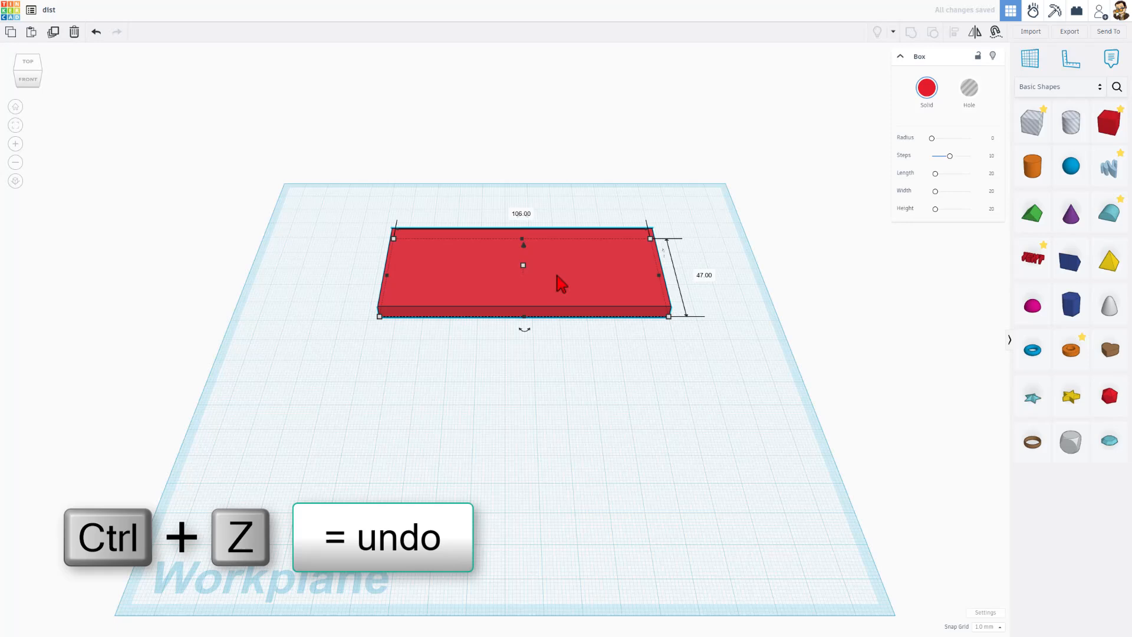
key("ctrl+z")
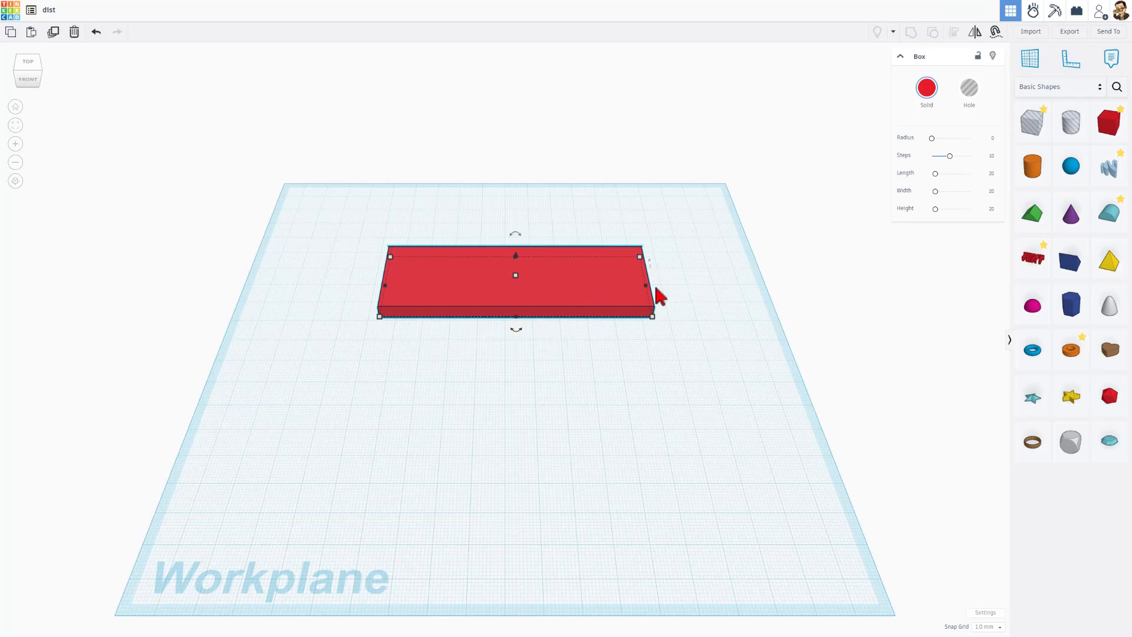
mouse_move(995, 146)
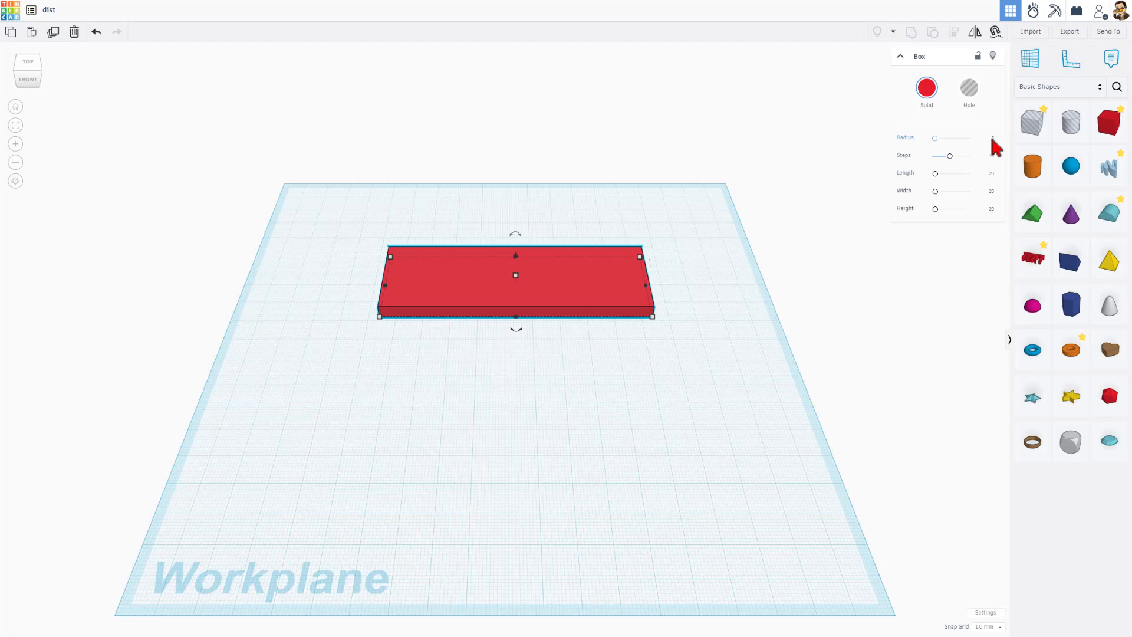
- Round the plate's corners with the Radius slider
left_click_drag(934, 138, 938, 138)
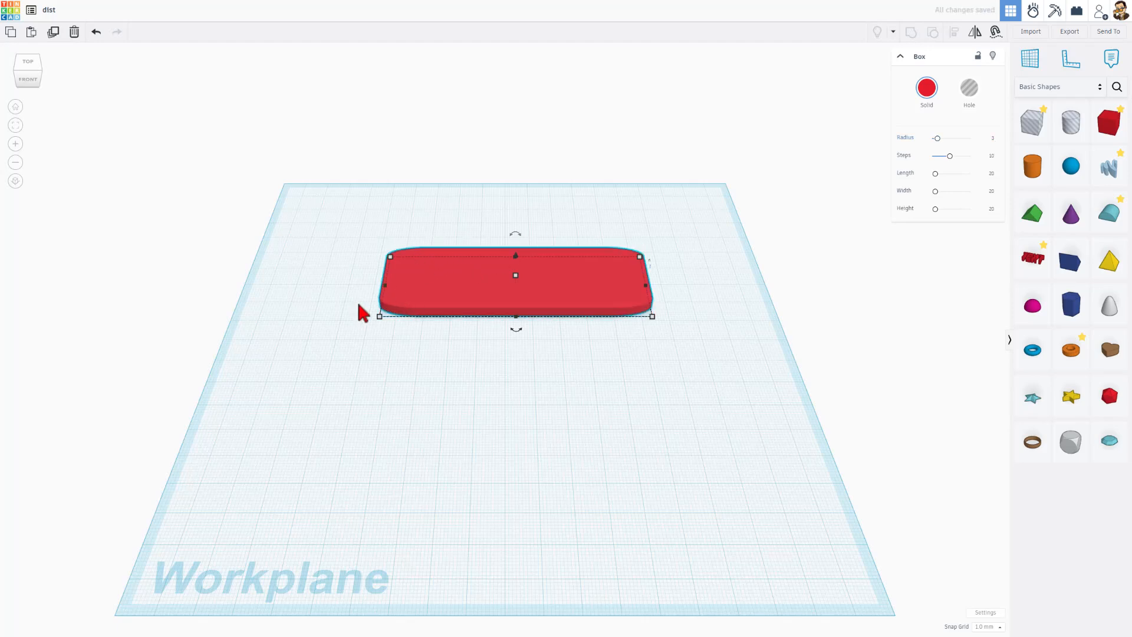
mouse_move(995, 154)
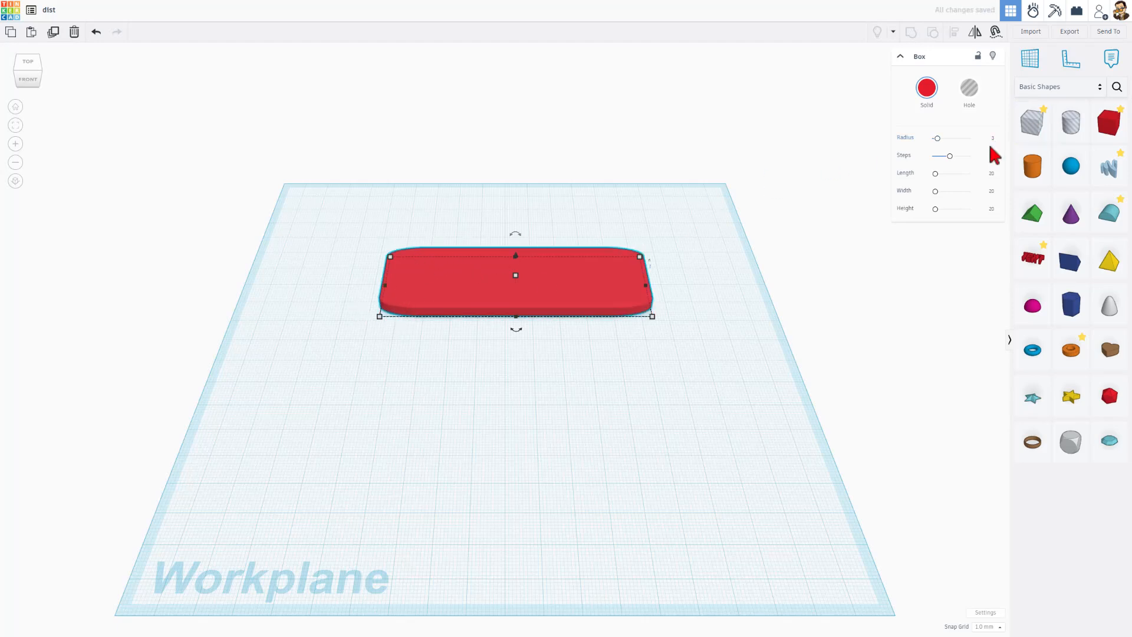
left_click_drag(940, 155, 950, 155)
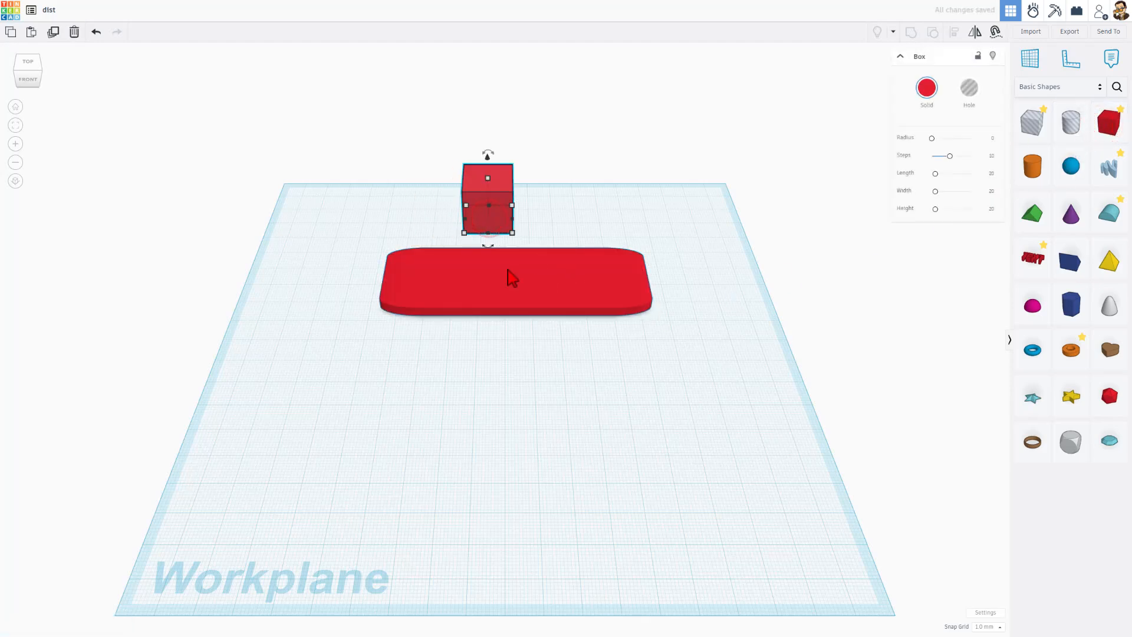
- Set the new box to corner radius 3, length 35 and width 100
left_click(990, 138)
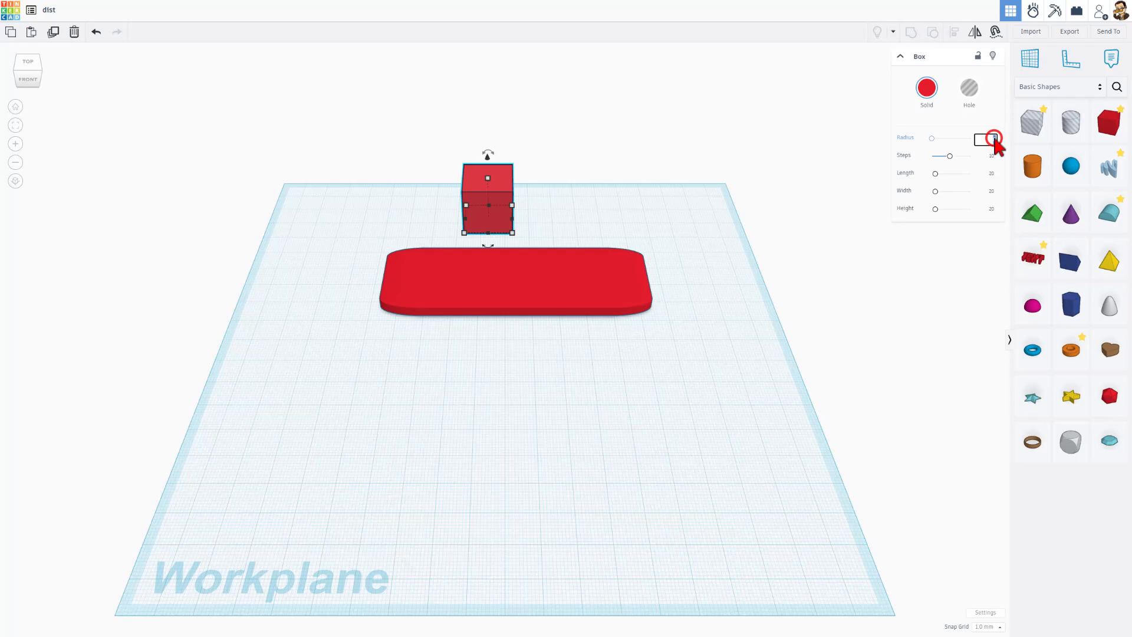
type("3")
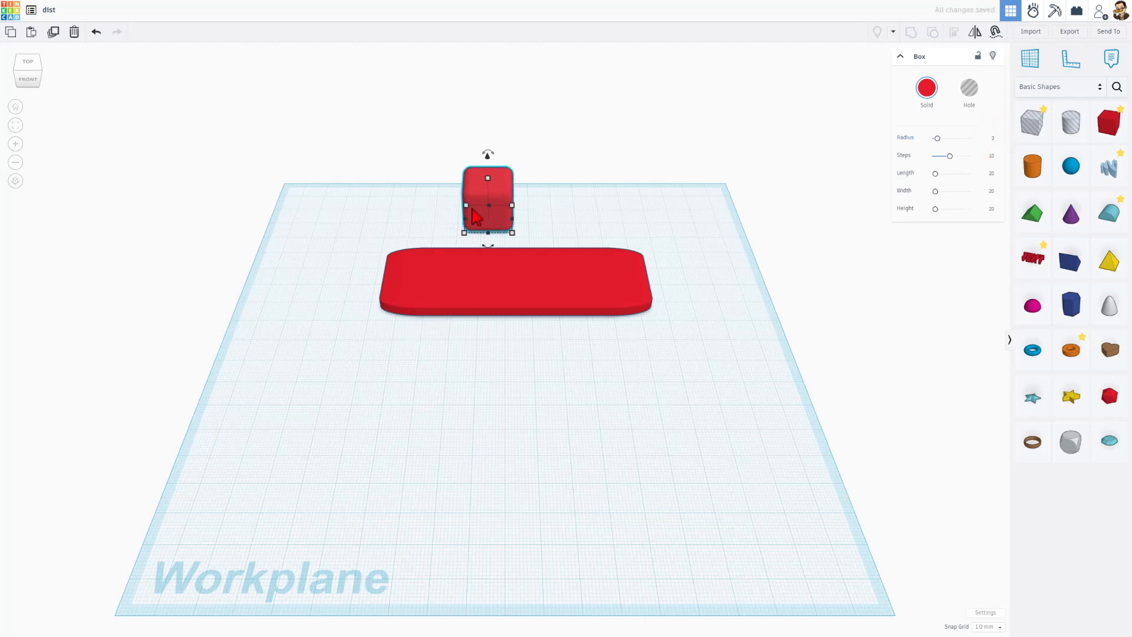
left_click(986, 175)
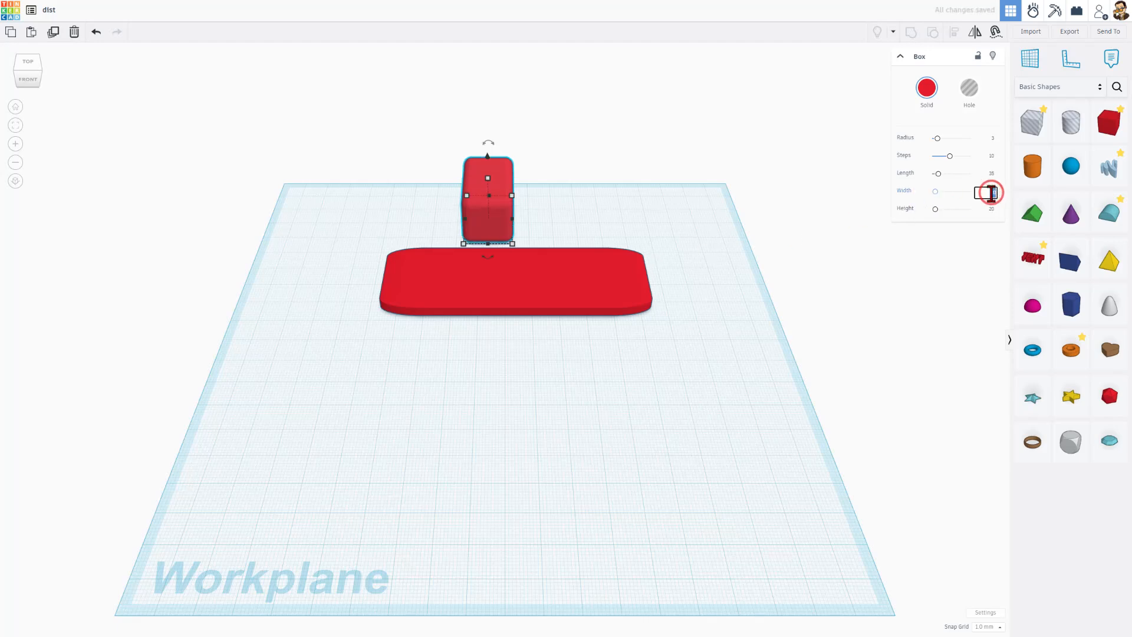
type("100")
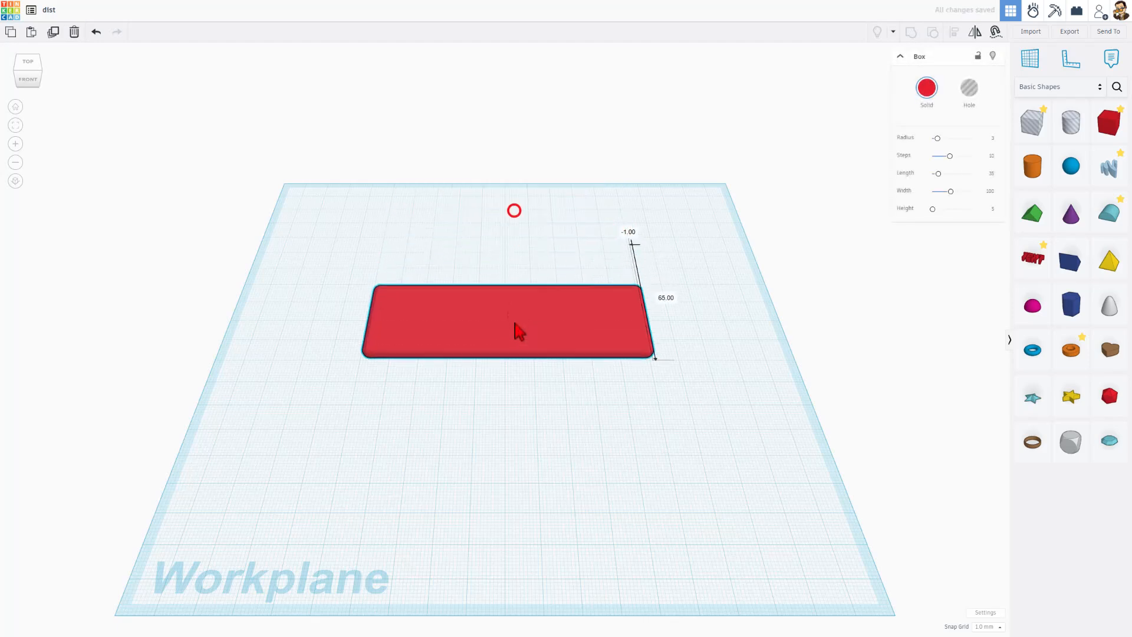
- Add a cylinder hole and shrink it to a small diameter near the plate's left end
left_click(565, 423)
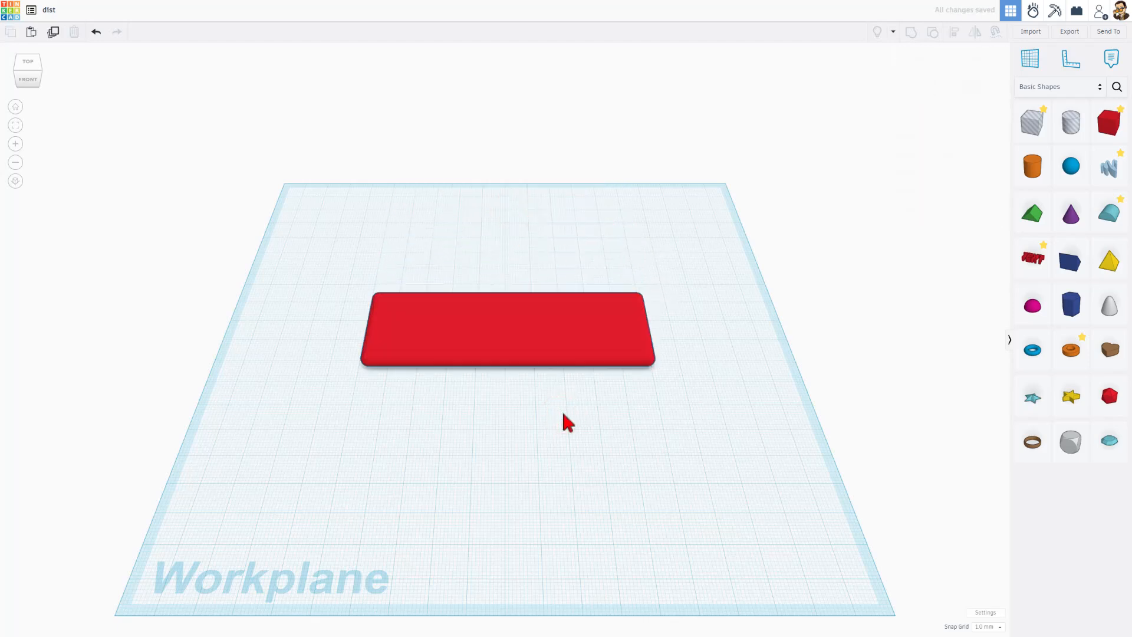
left_click(1070, 122)
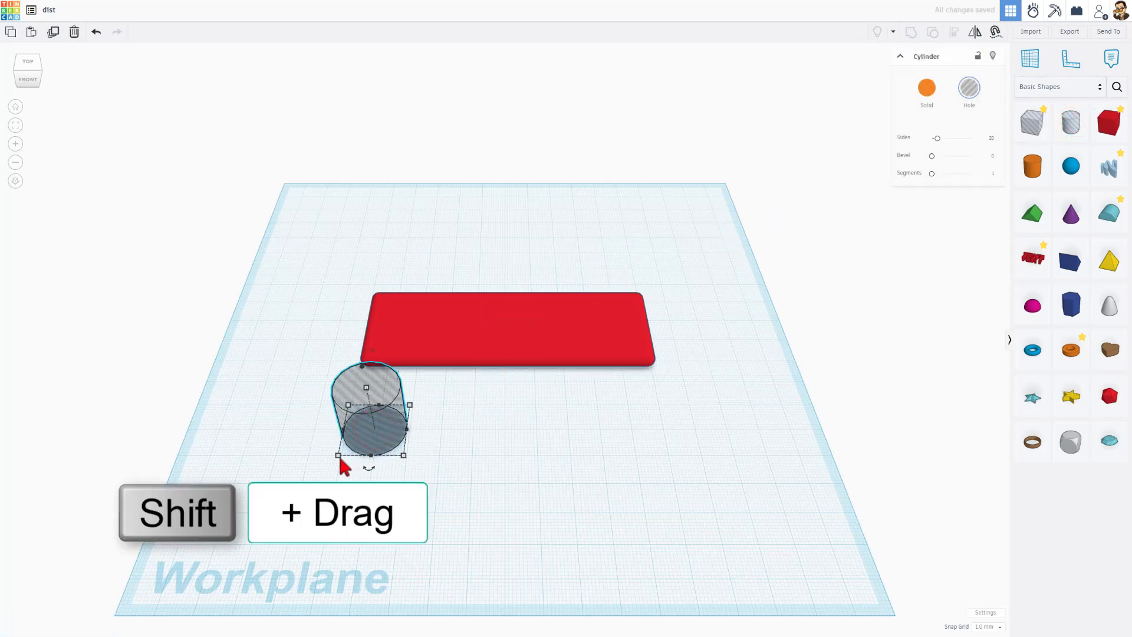
left_click_drag(338, 456, 405, 446)
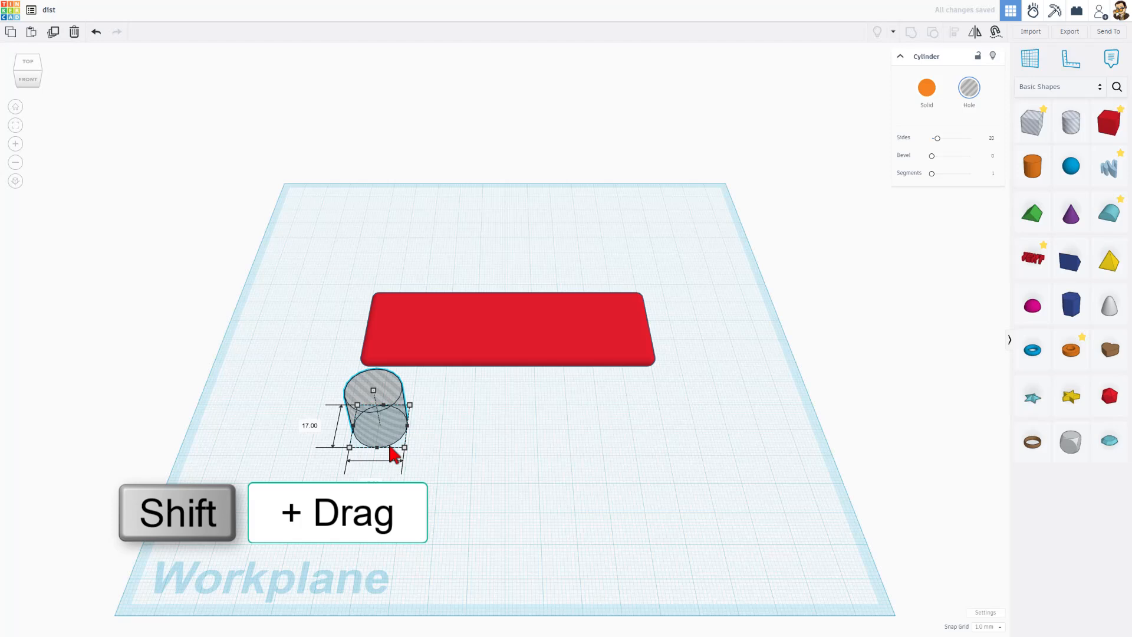
left_click_drag(404, 447, 381, 452)
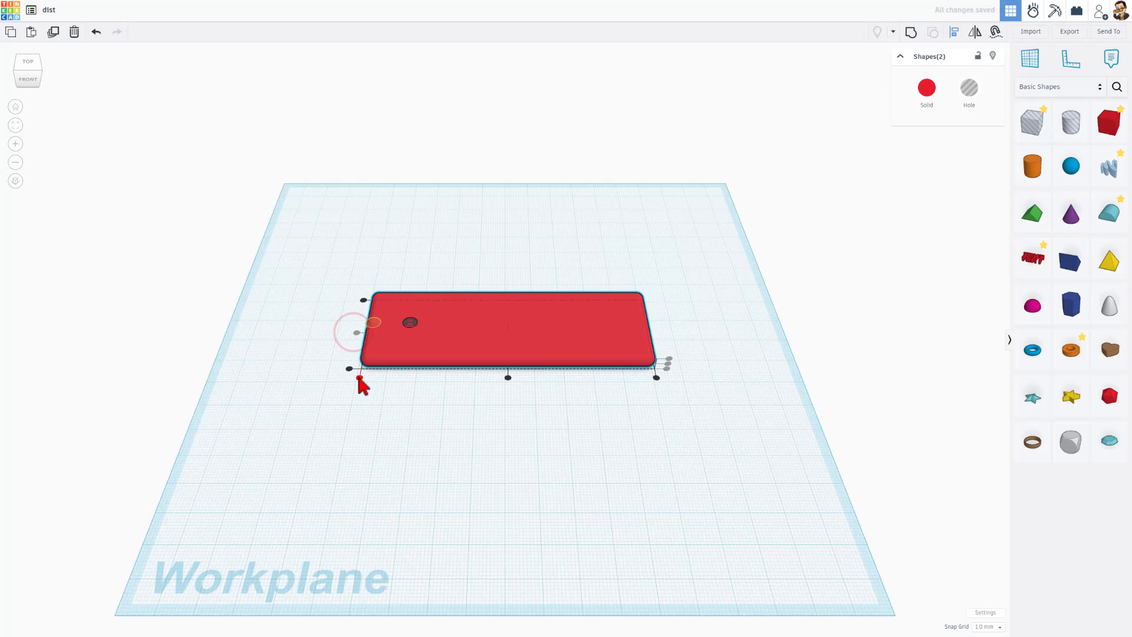
mouse_move(163, 224)
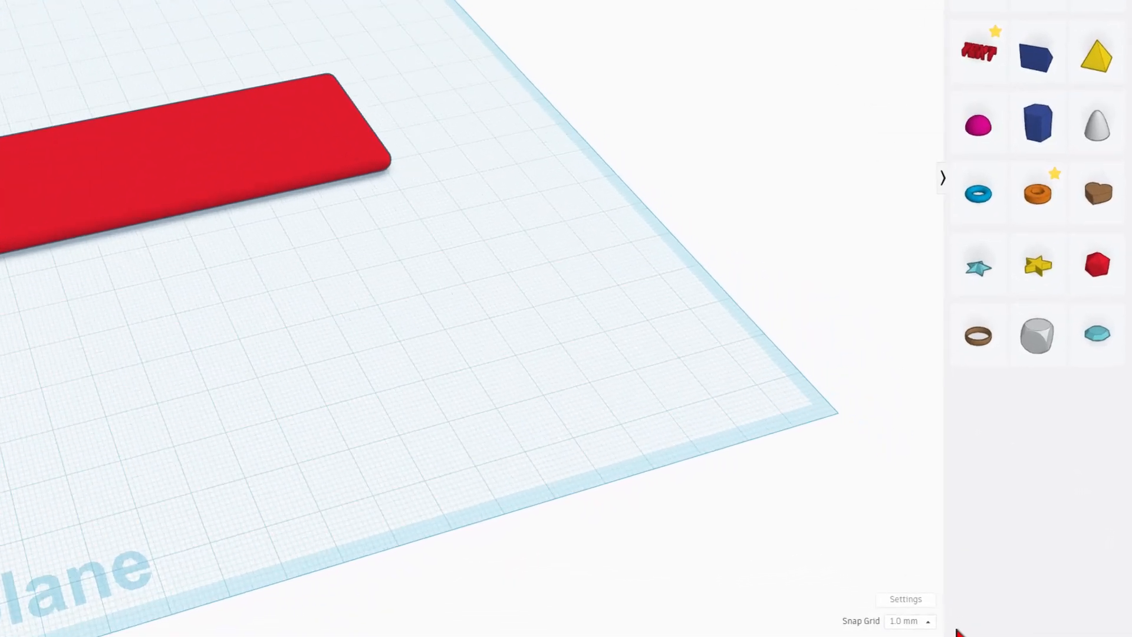
- Set grid snap to 5.0 mm, duplicate the hole into a row of nine and group them
left_click(909, 620)
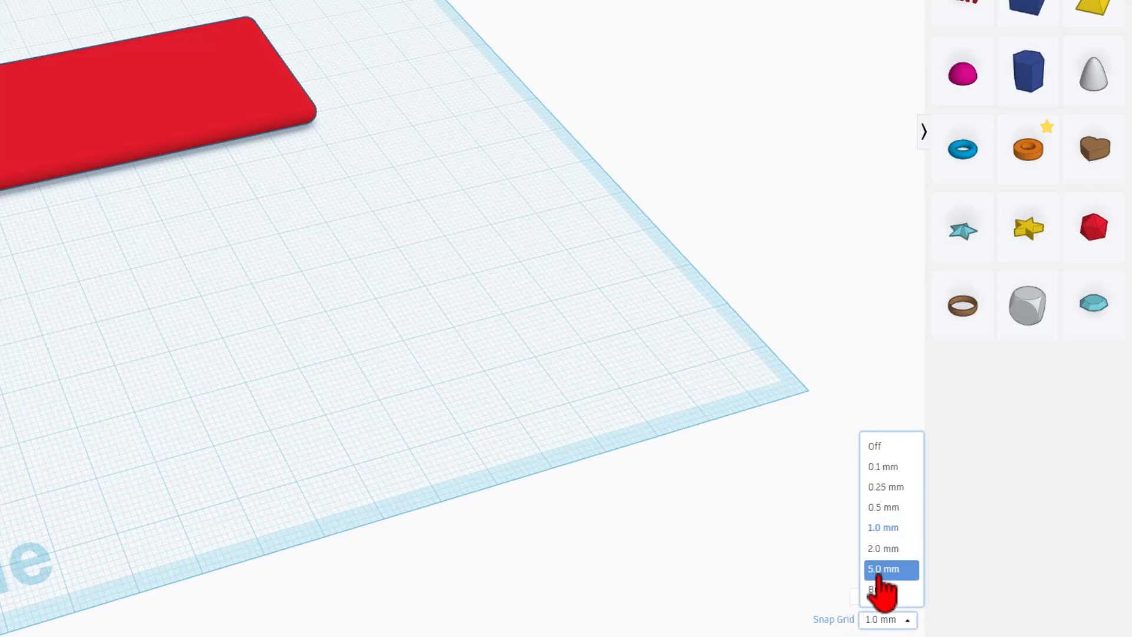
left_click(884, 568)
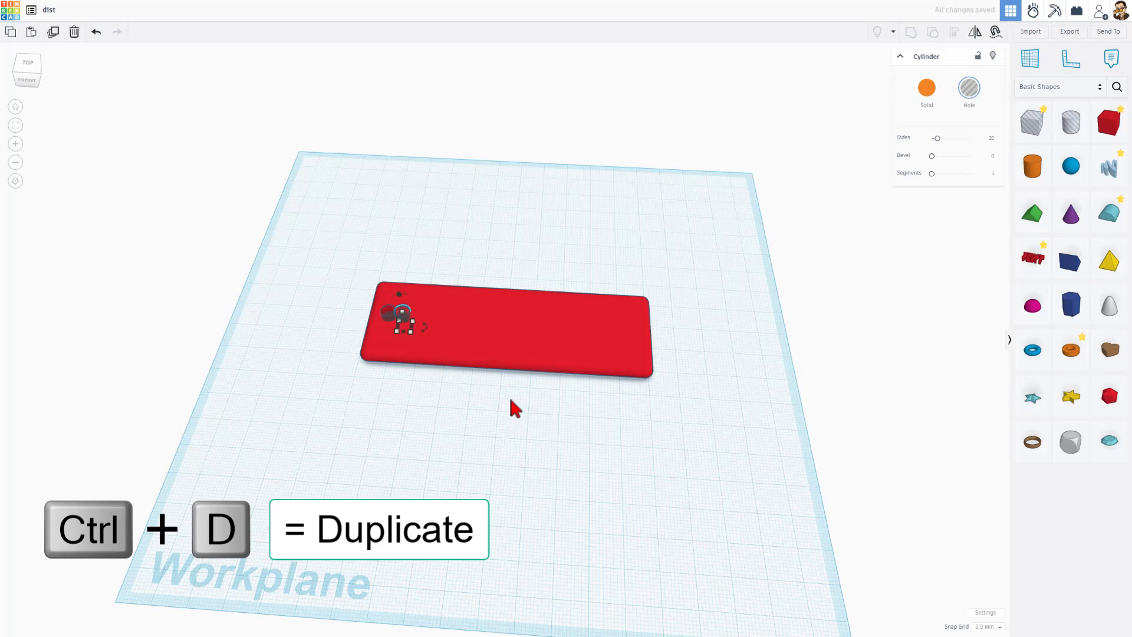
key("ctrl+d")
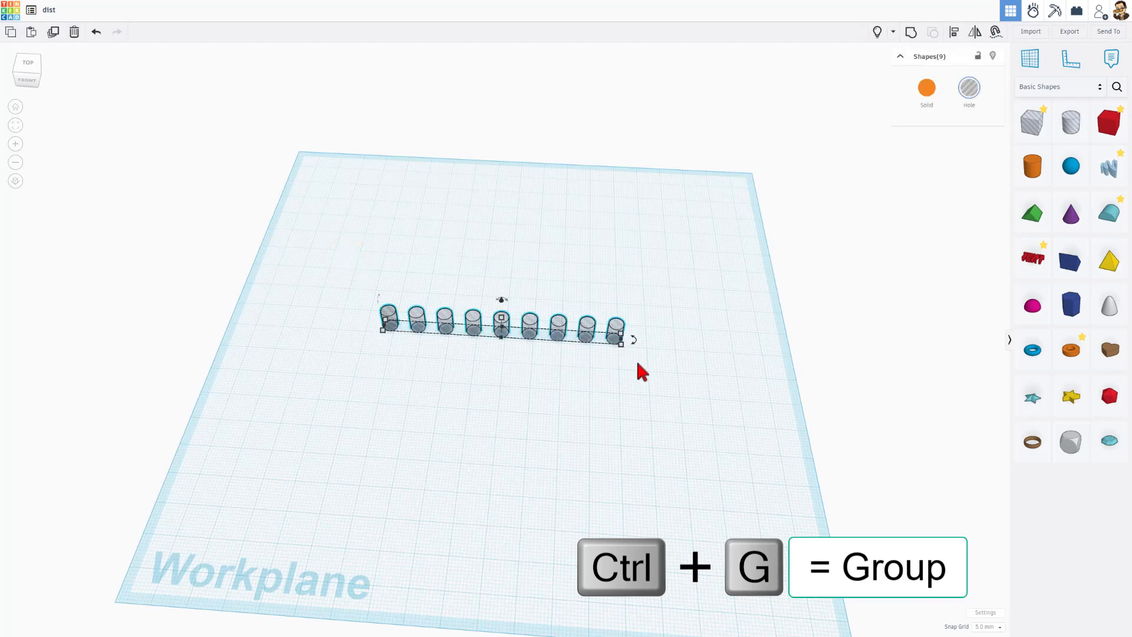
key("ctrl+g")
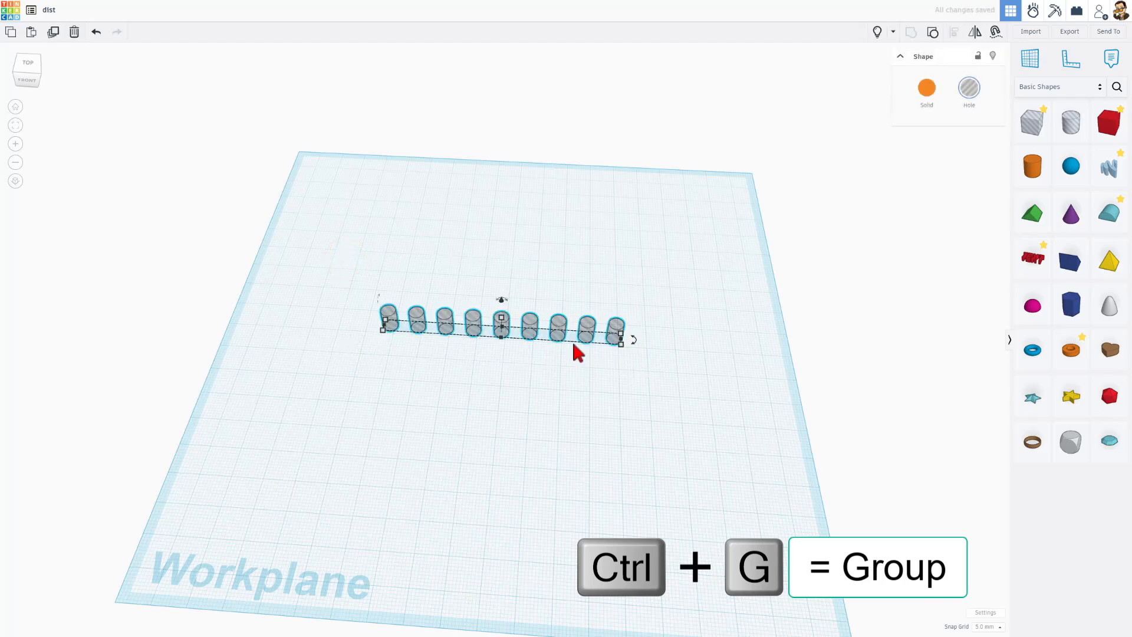
- Select the plate with the holes for alignment and start placing a ruler
key("ctrl+g")
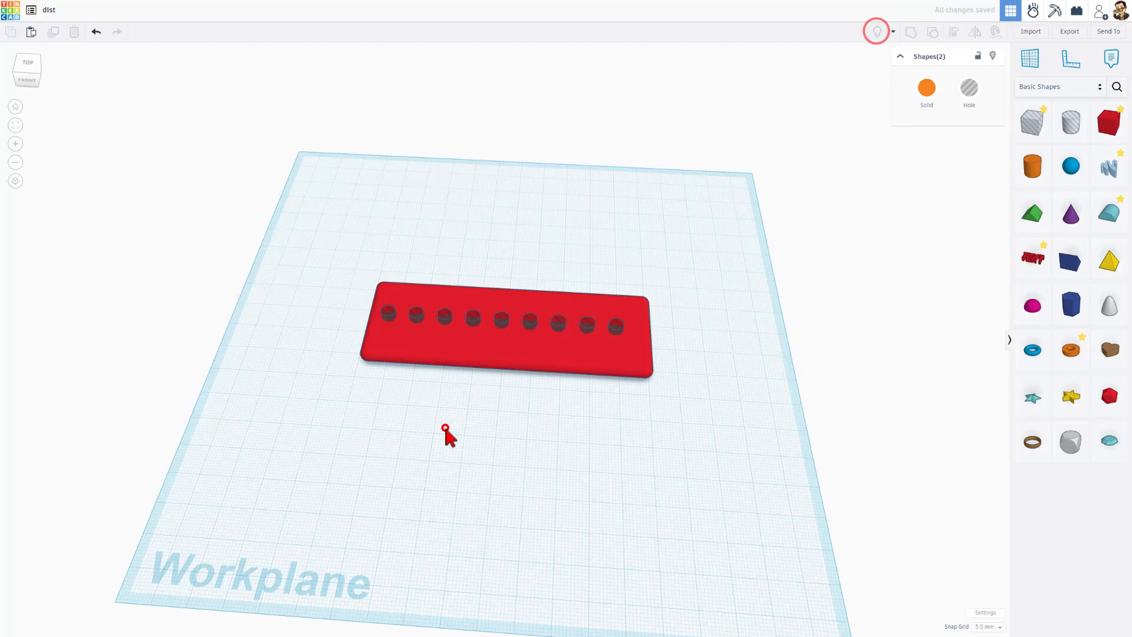
left_click(506, 333)
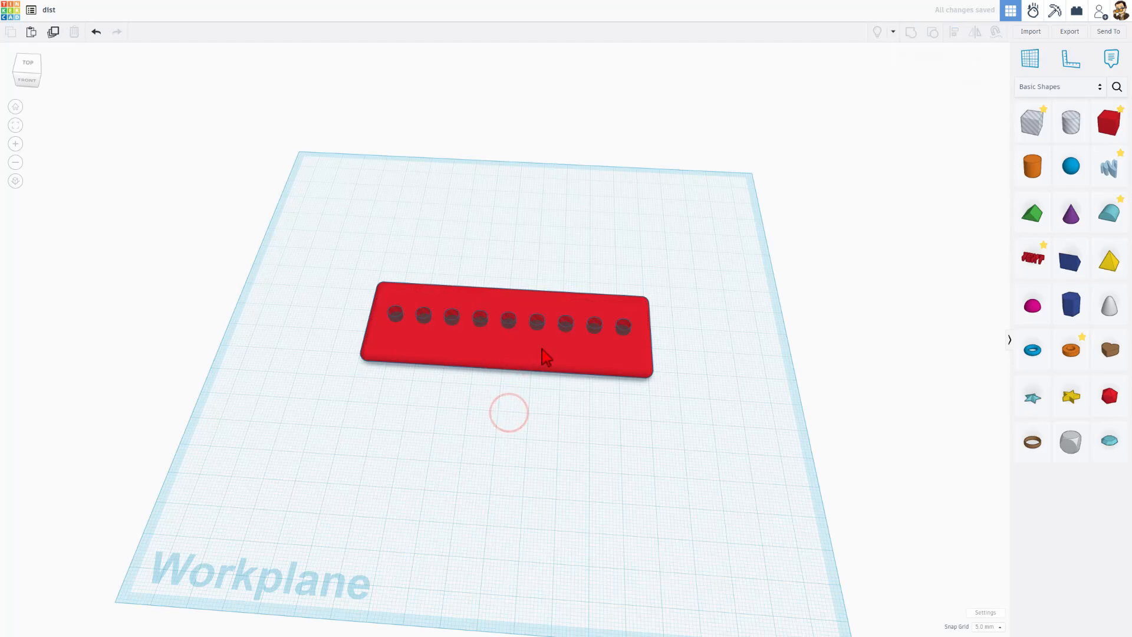
left_click(538, 332)
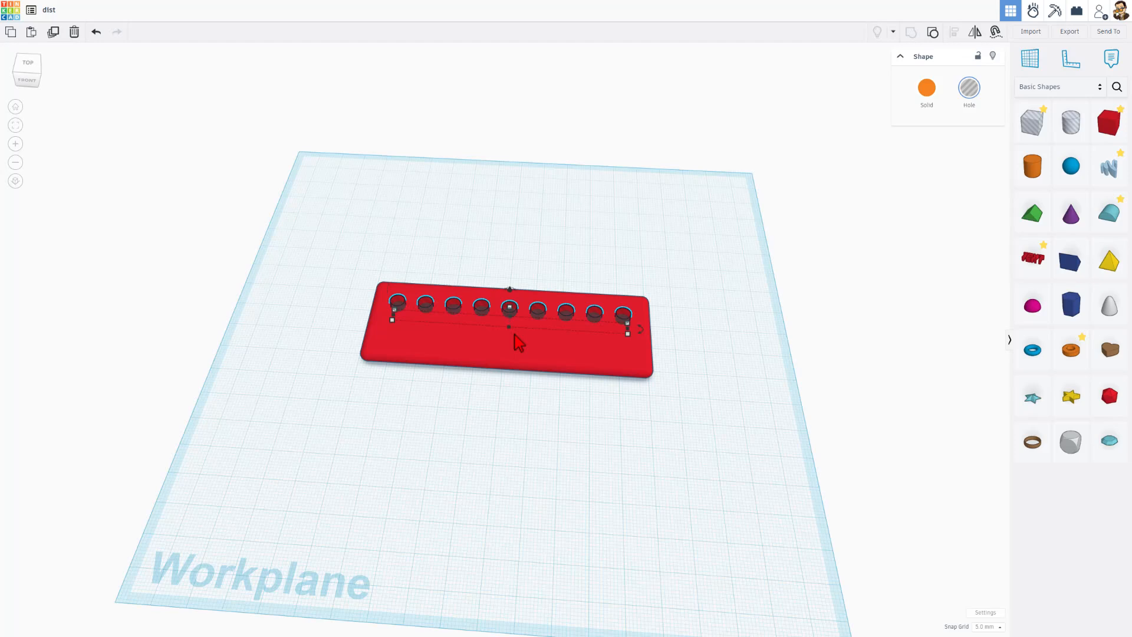
key("r")
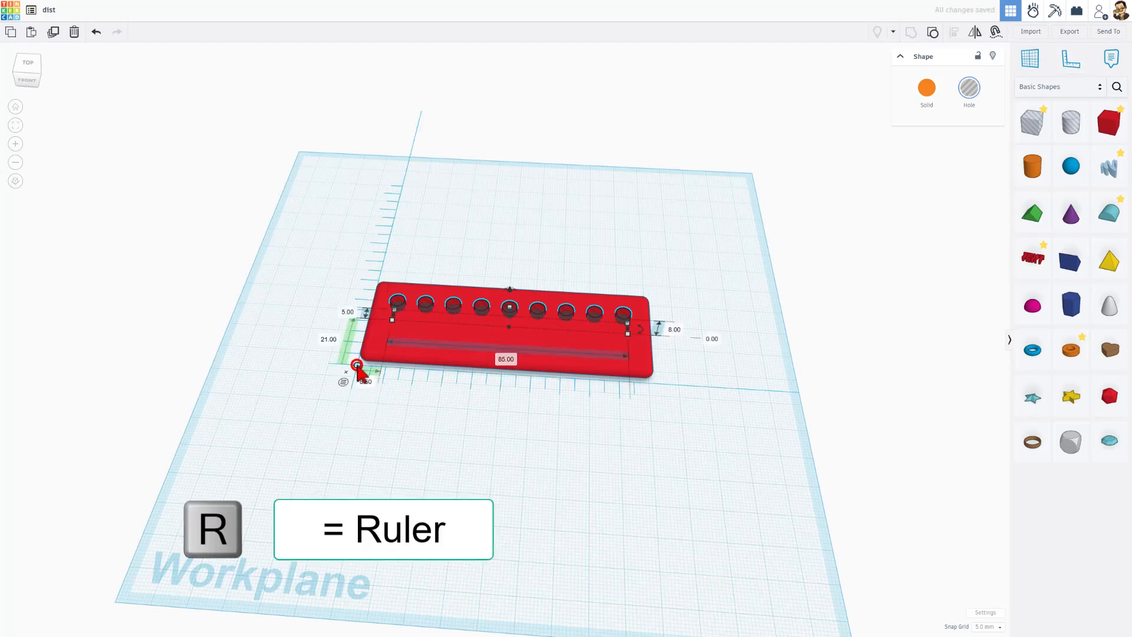
- Anchor the ruler at the plate's front-left corner and set the plate's offset to zero
left_click(534, 252)
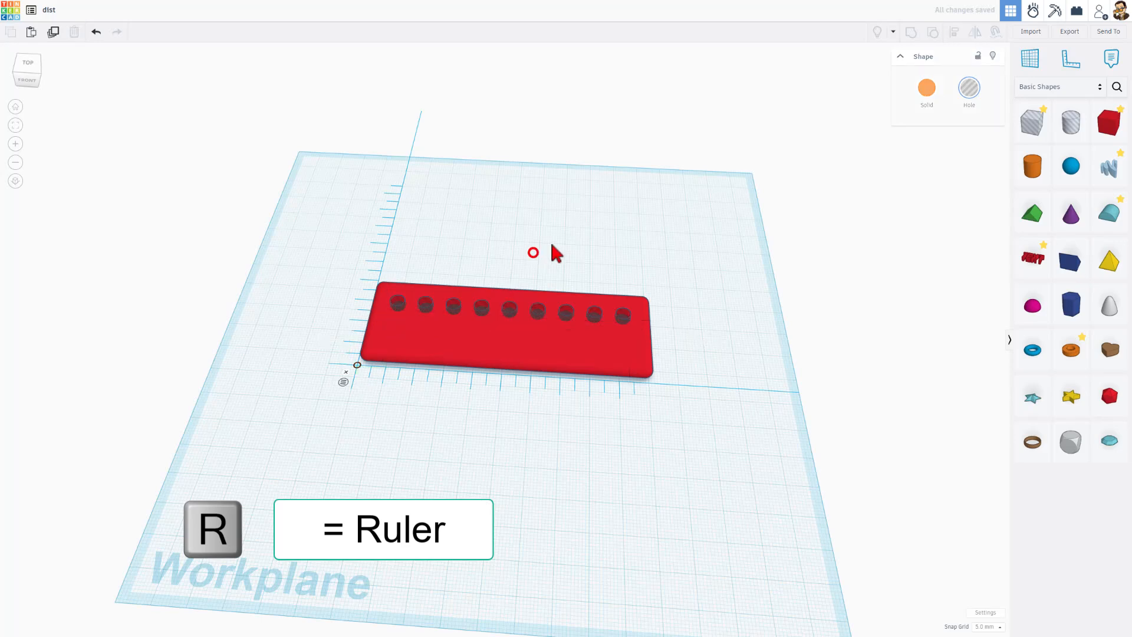
left_click(506, 333)
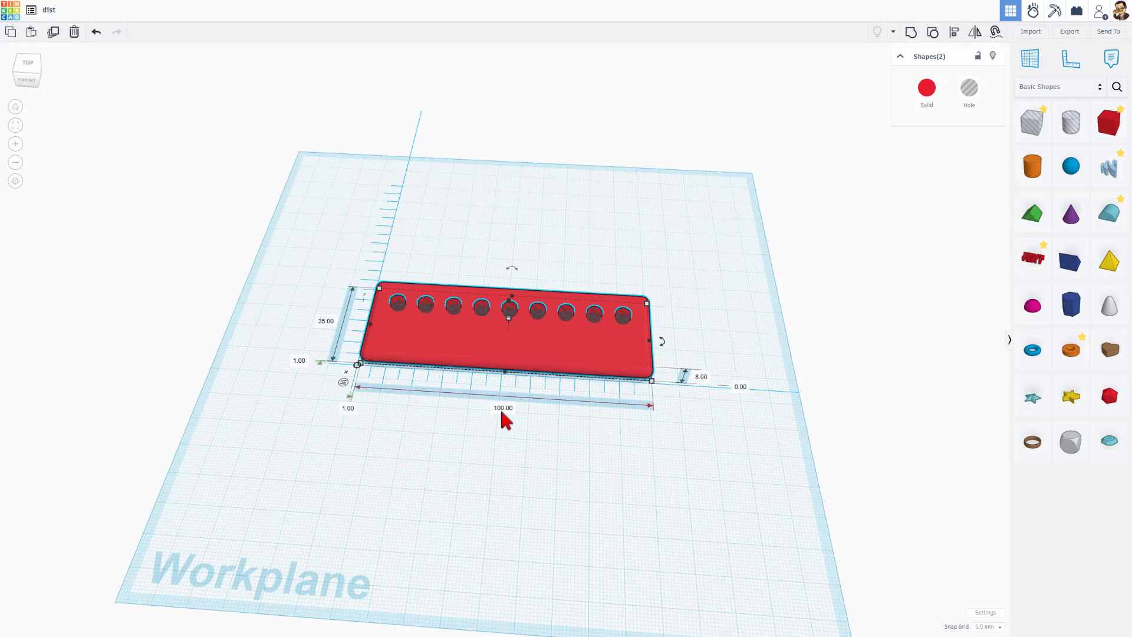
mouse_move(360, 426)
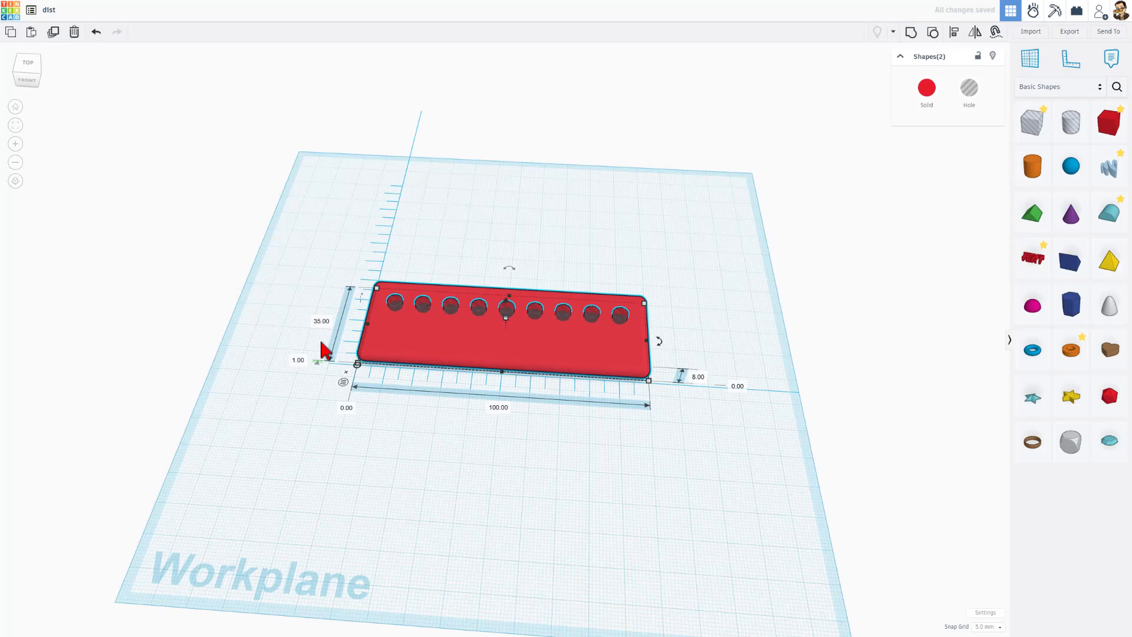
left_click(299, 360)
type("0")
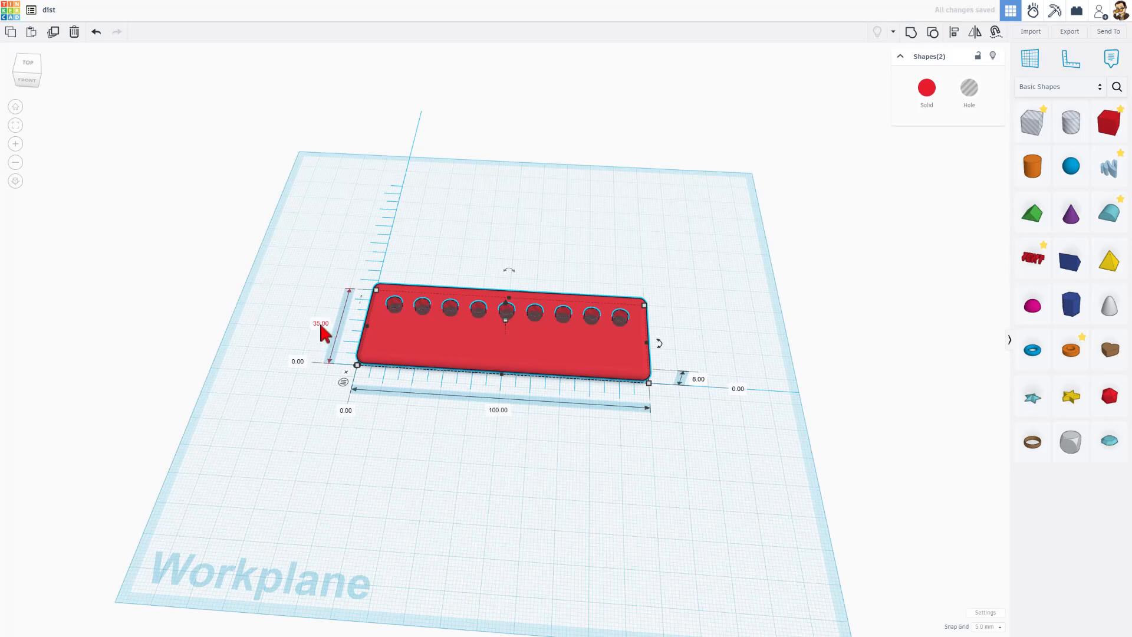
mouse_move(440, 299)
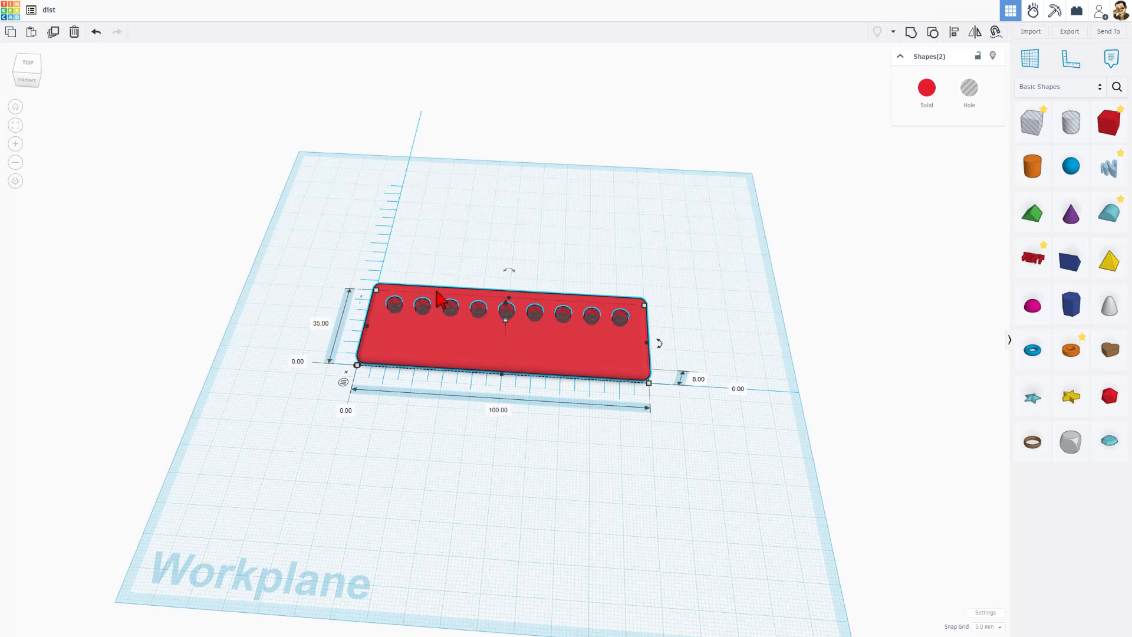
mouse_move(566, 324)
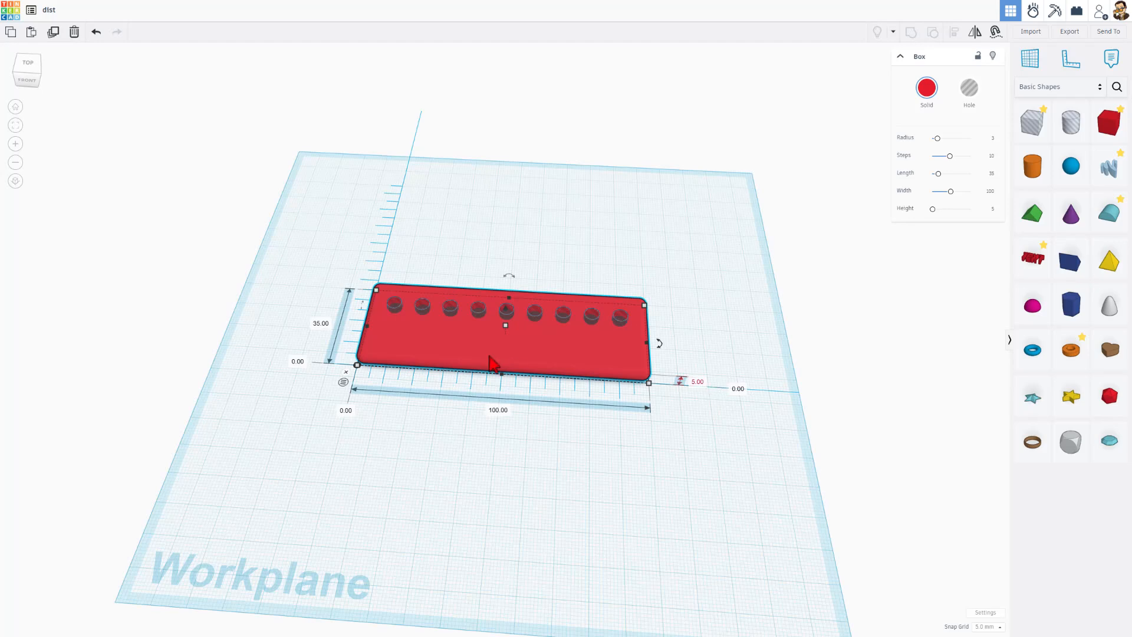
mouse_move(490, 431)
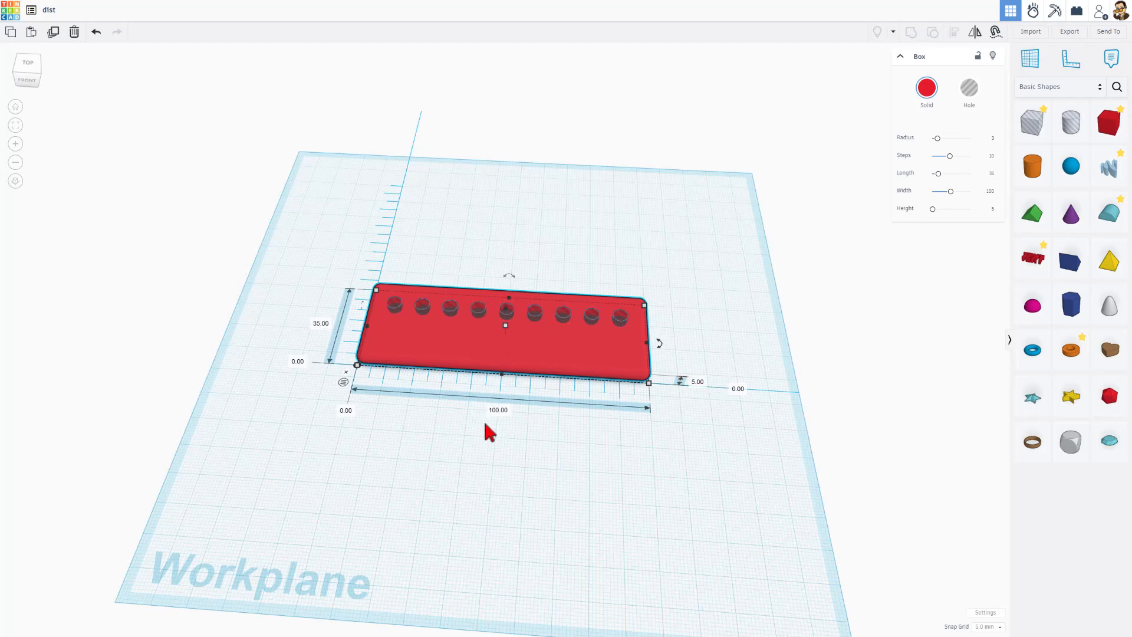
mouse_move(936, 237)
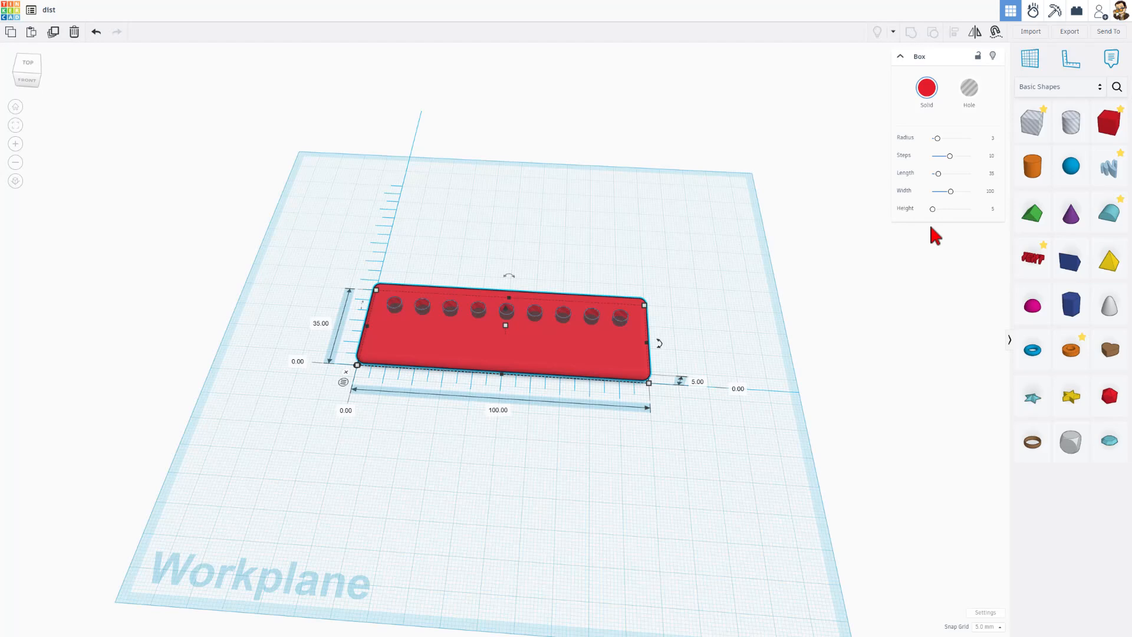
- Add a cone, make it a hole and set its top radius to 4
left_click(1070, 211)
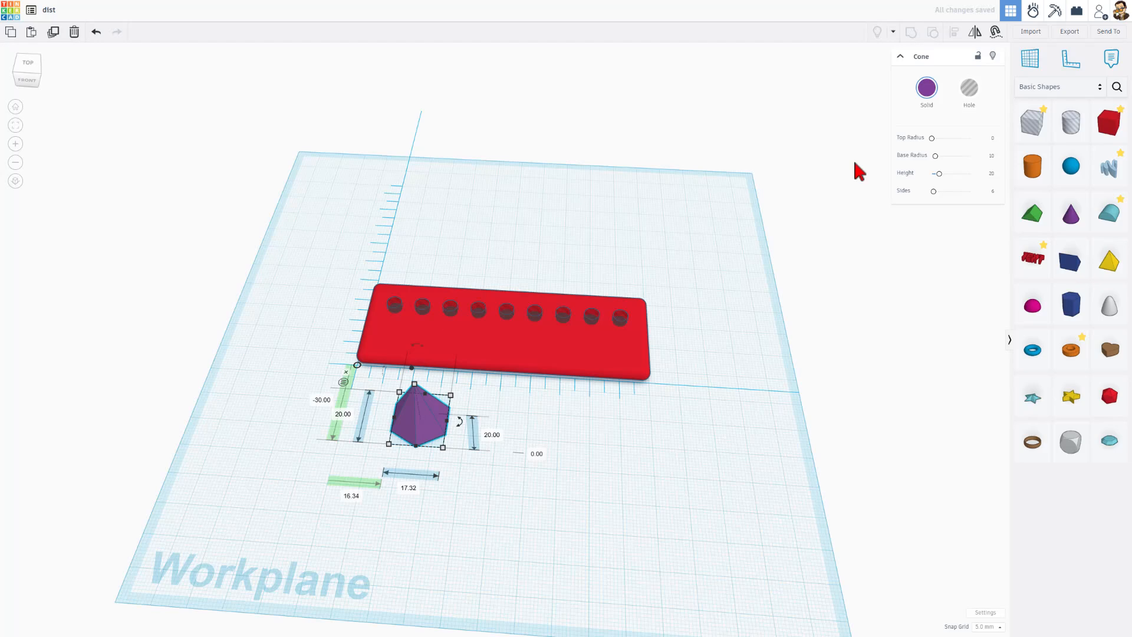
left_click(968, 88)
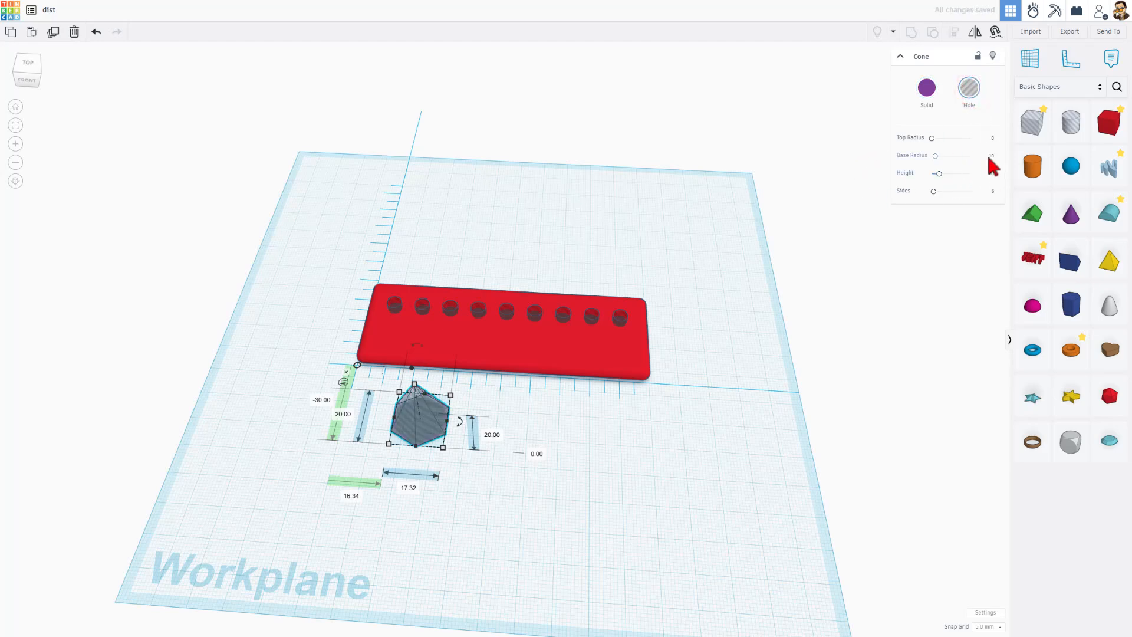
left_click(988, 138)
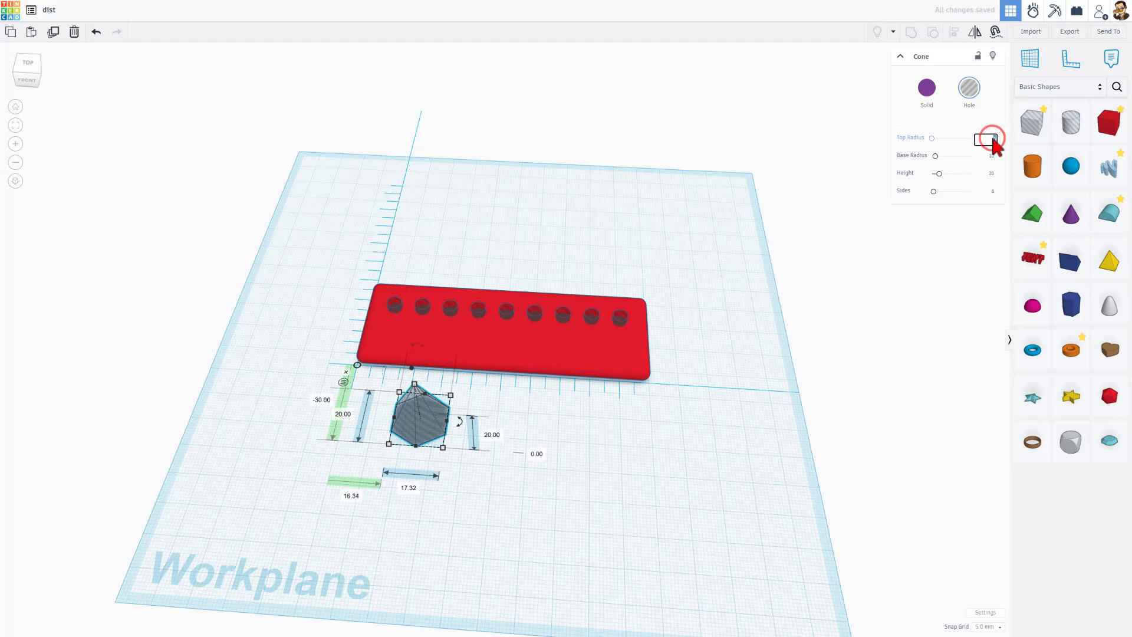
left_click(986, 138)
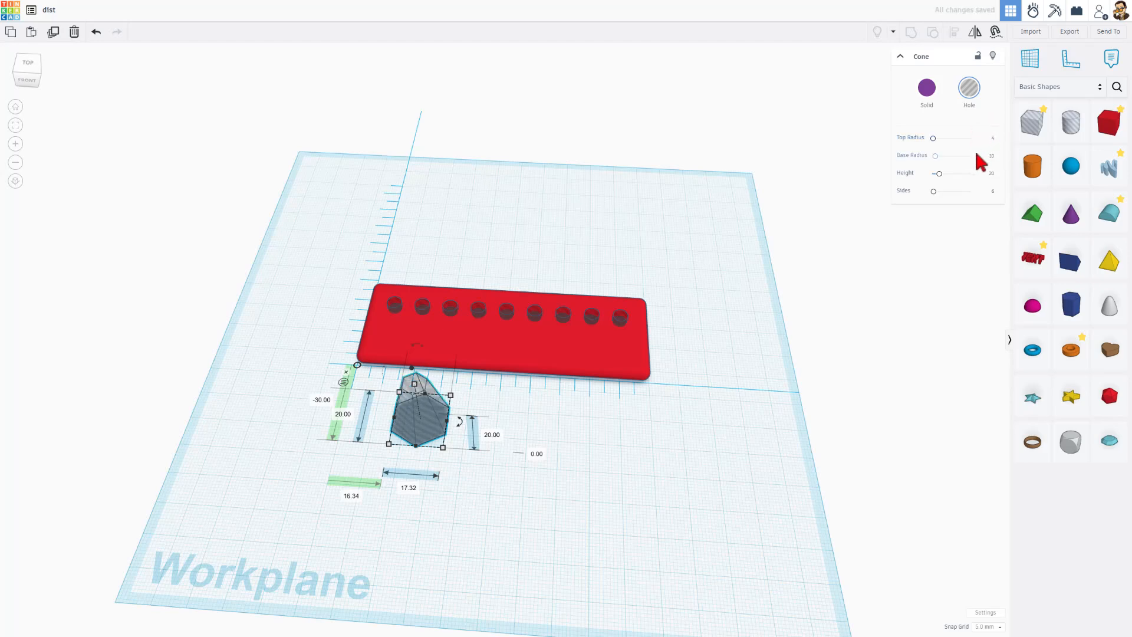
- Give the cone hole base radius 1 and height 5 to form a funnel
left_click(989, 157)
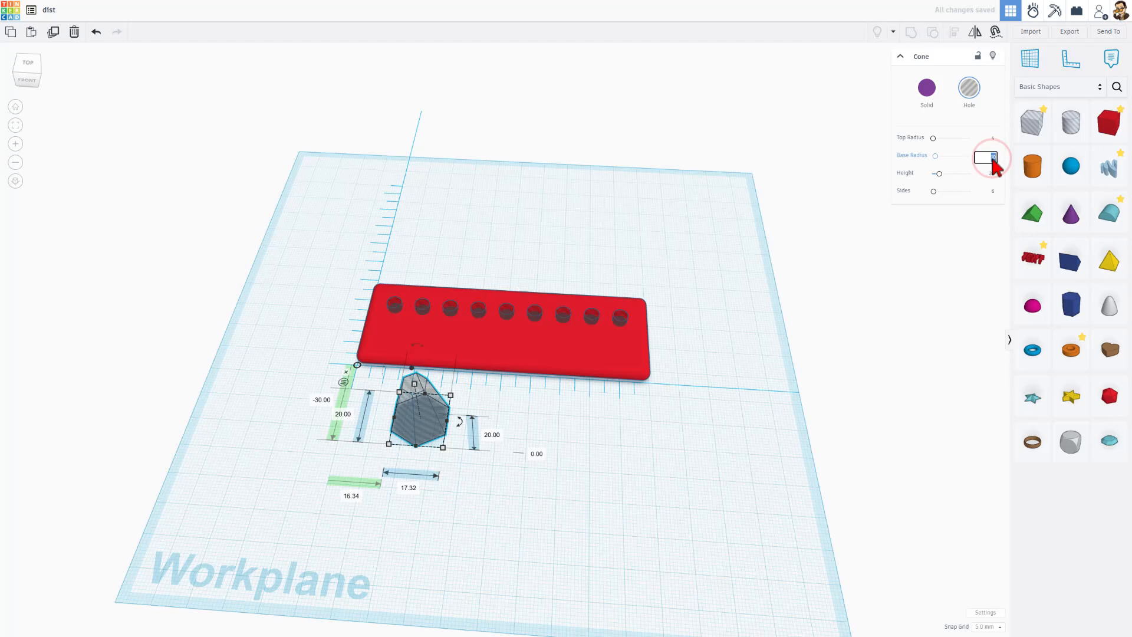
type("1")
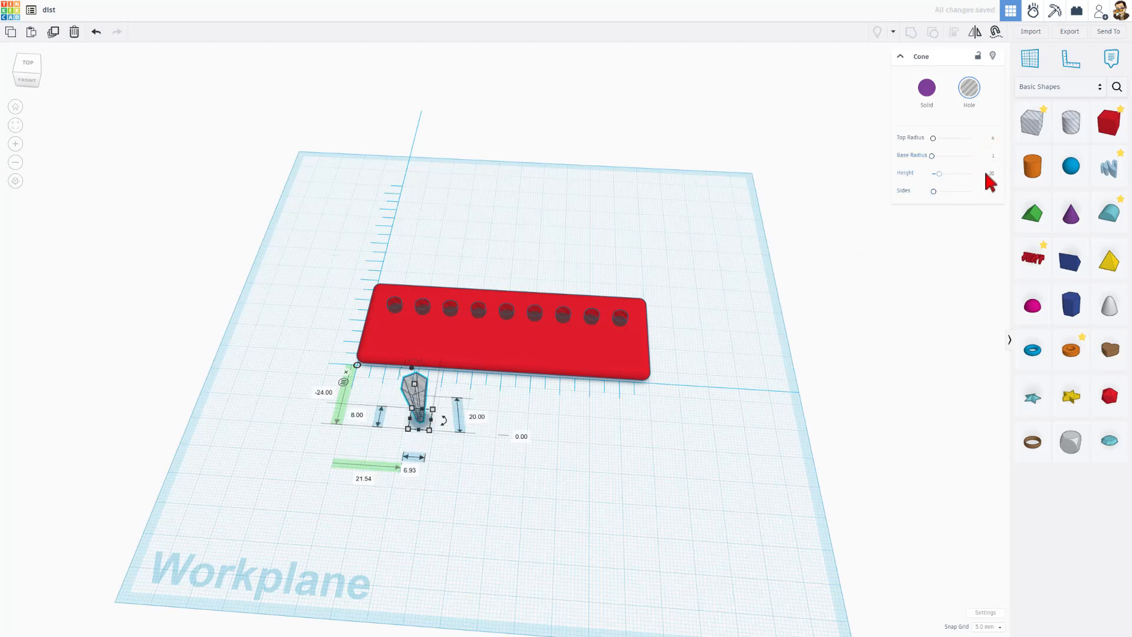
left_click(986, 175)
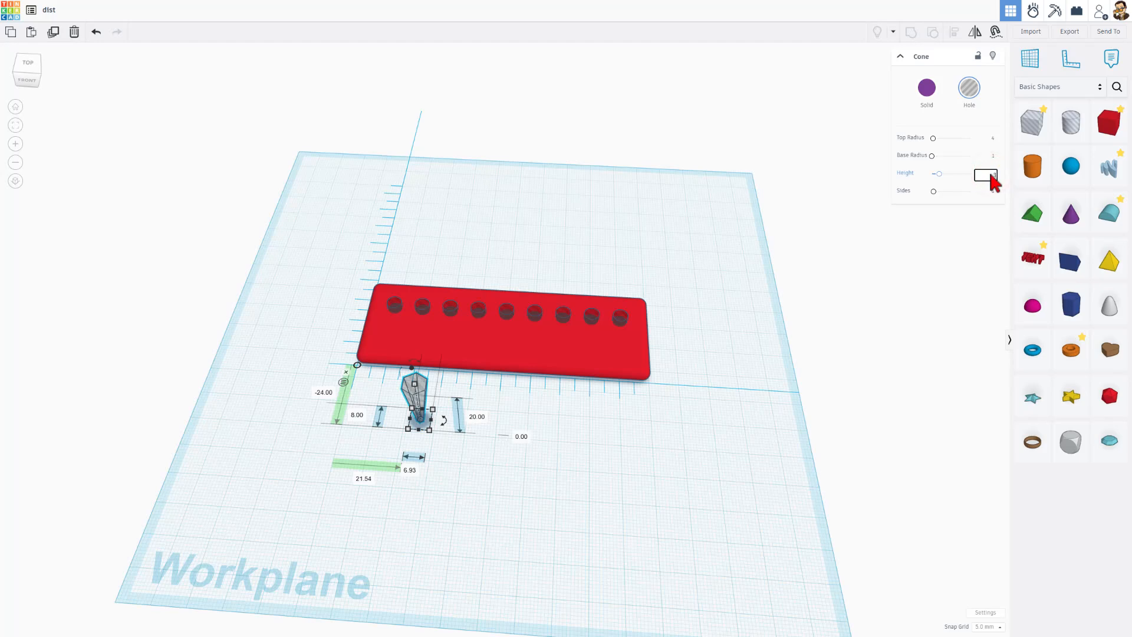
type("5")
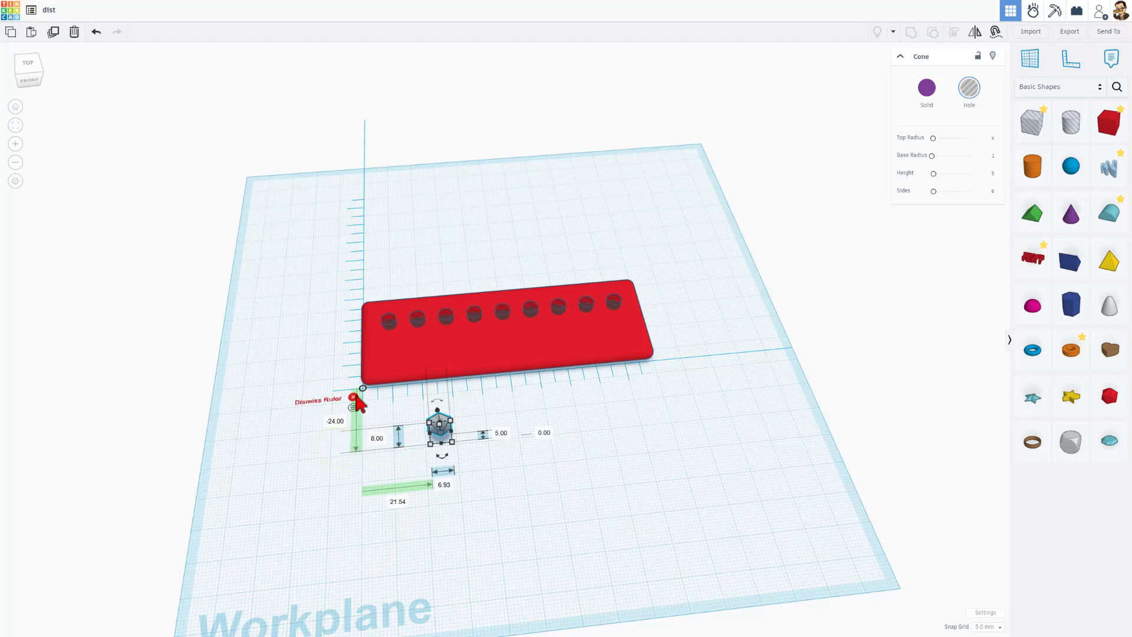
mouse_move(397, 452)
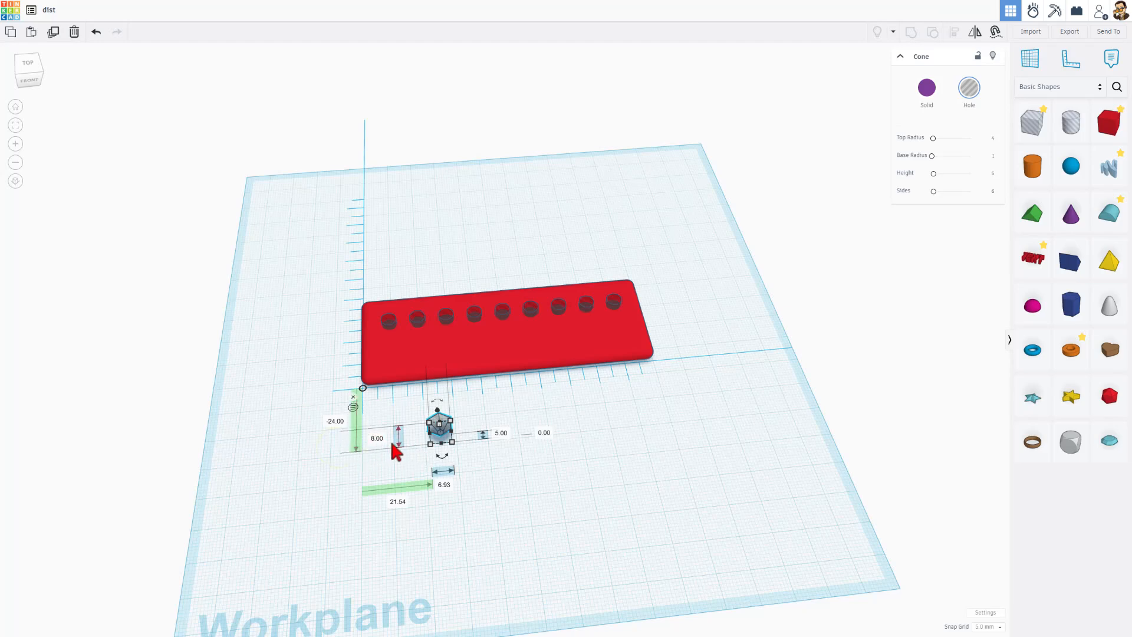
mouse_move(405, 523)
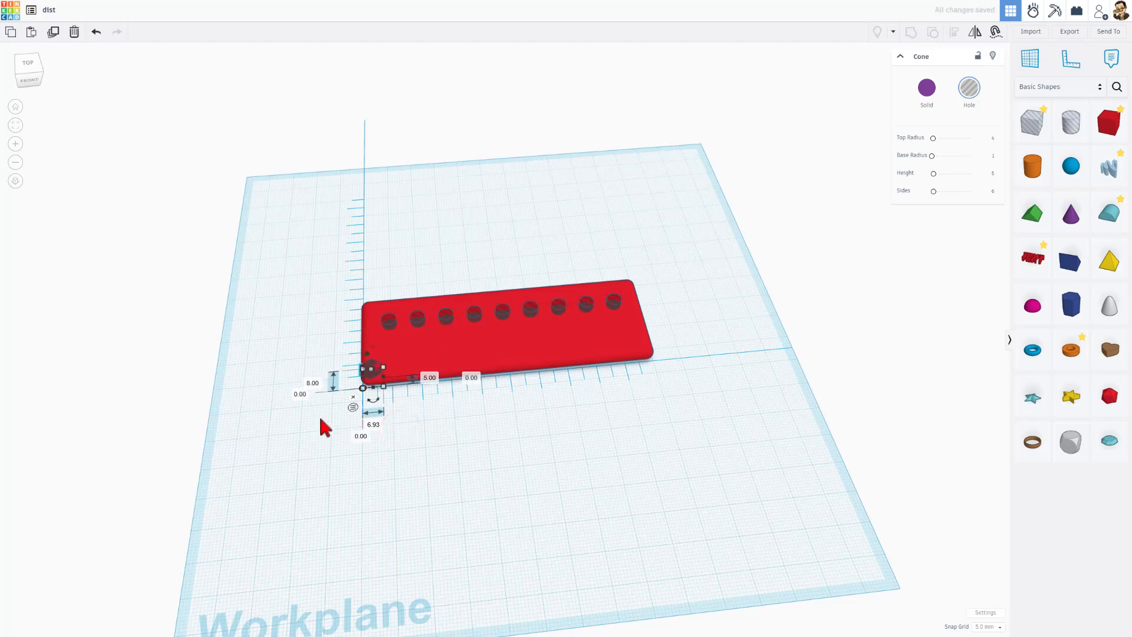
- Edit the funnel hole's ruler distance to position it from the plate's corner
left_click(301, 394)
type("7")
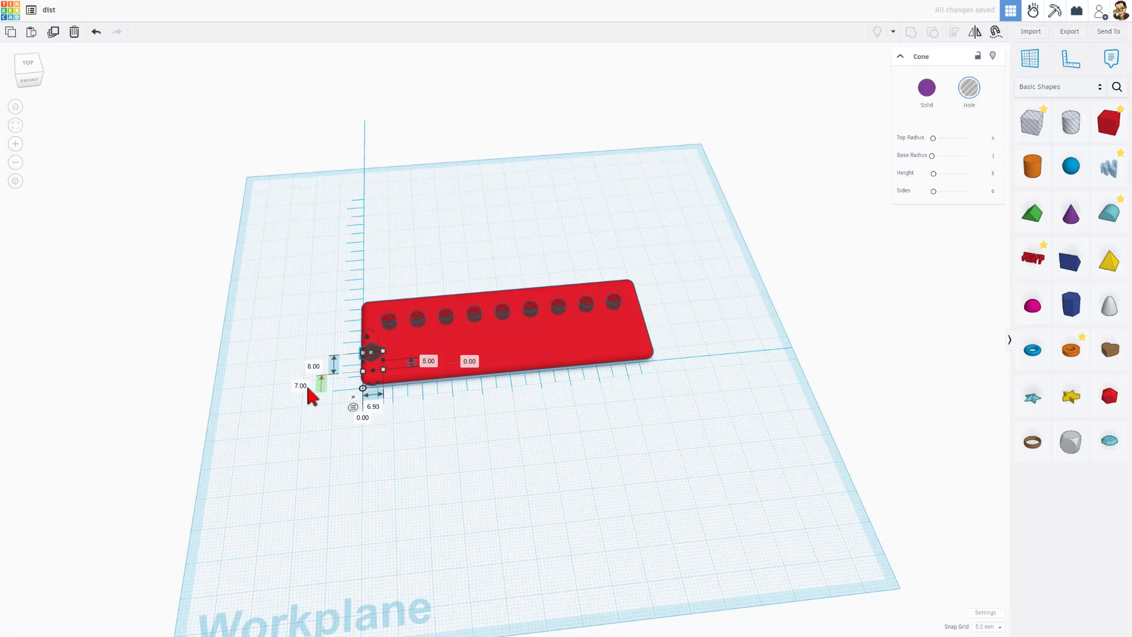
mouse_move(391, 354)
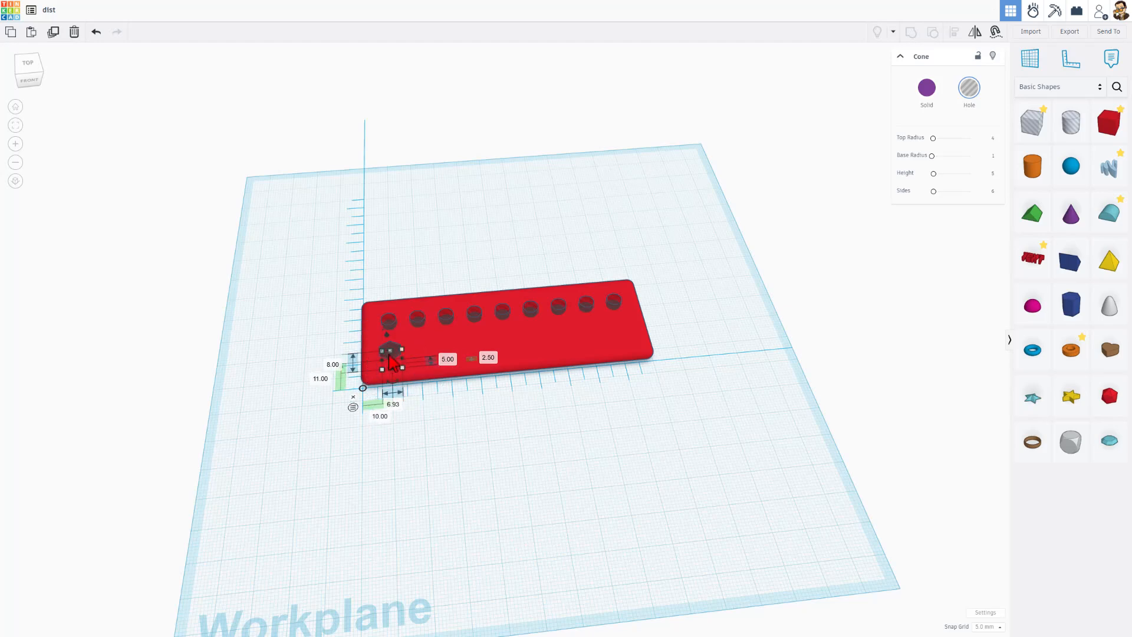
- Duplicate the funnel hole into a row of five hexagonal holes below the round holes
key("ctrl+d")
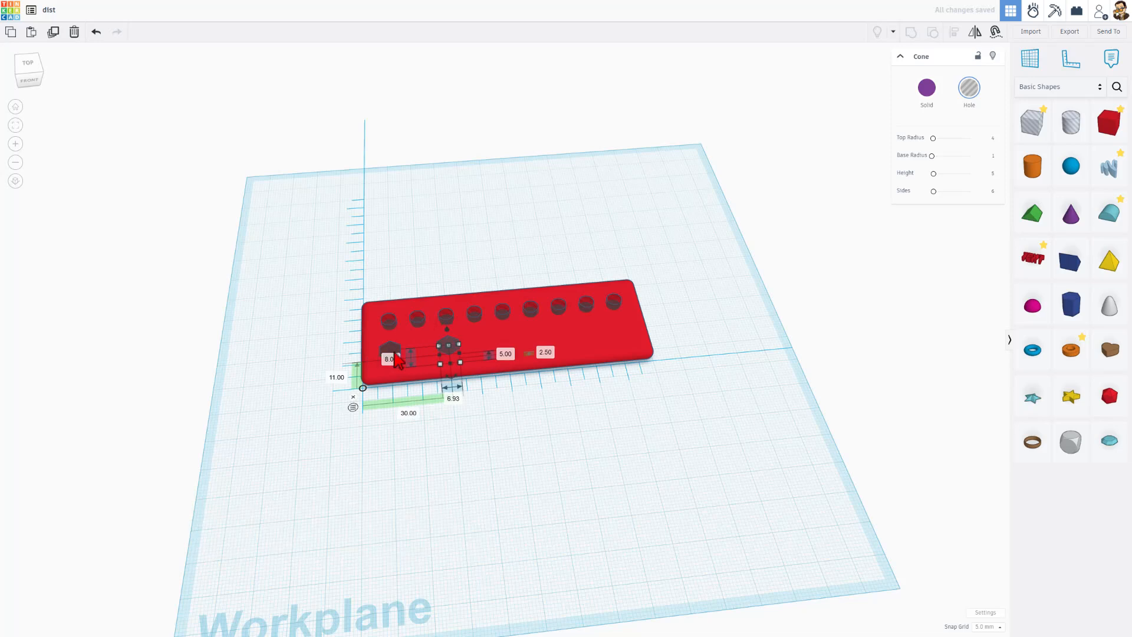
mouse_move(394, 418)
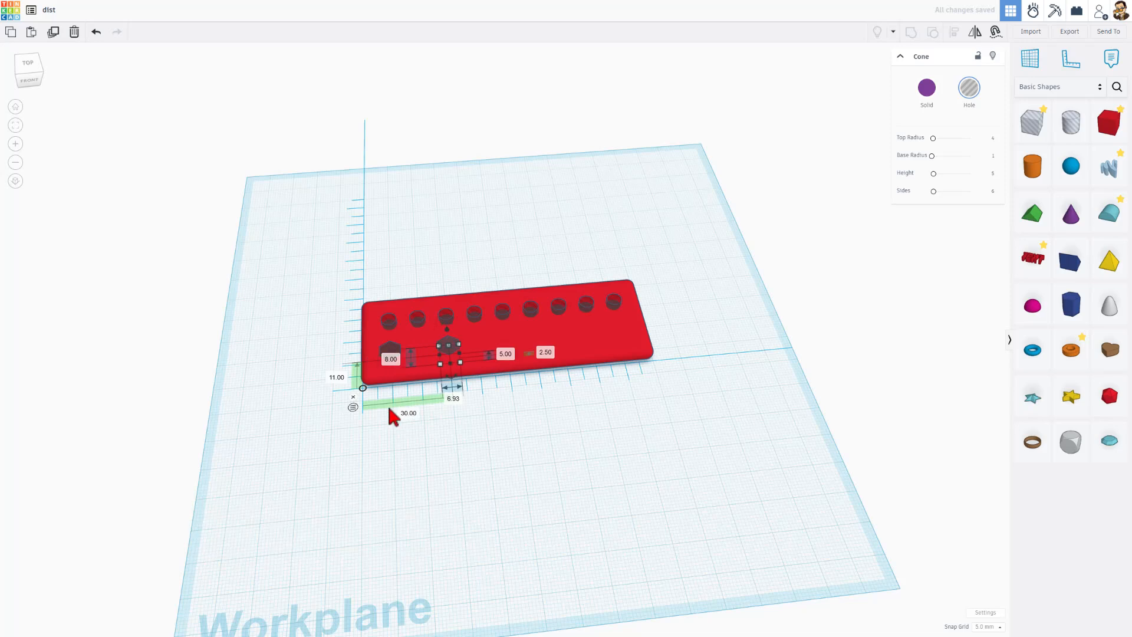
mouse_move(387, 421)
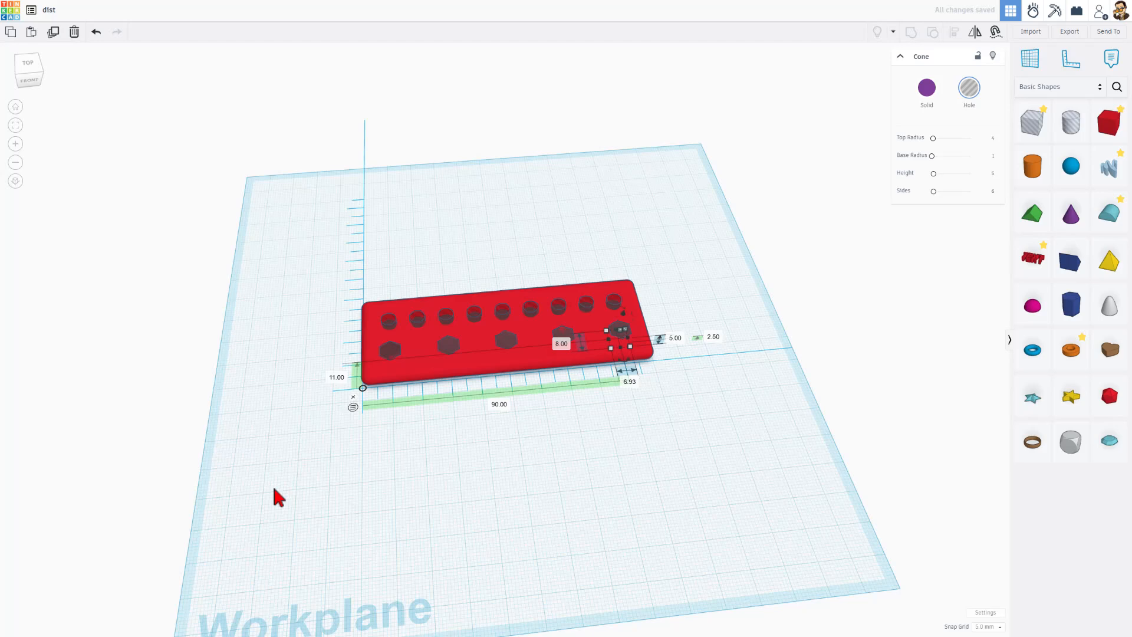
mouse_move(598, 427)
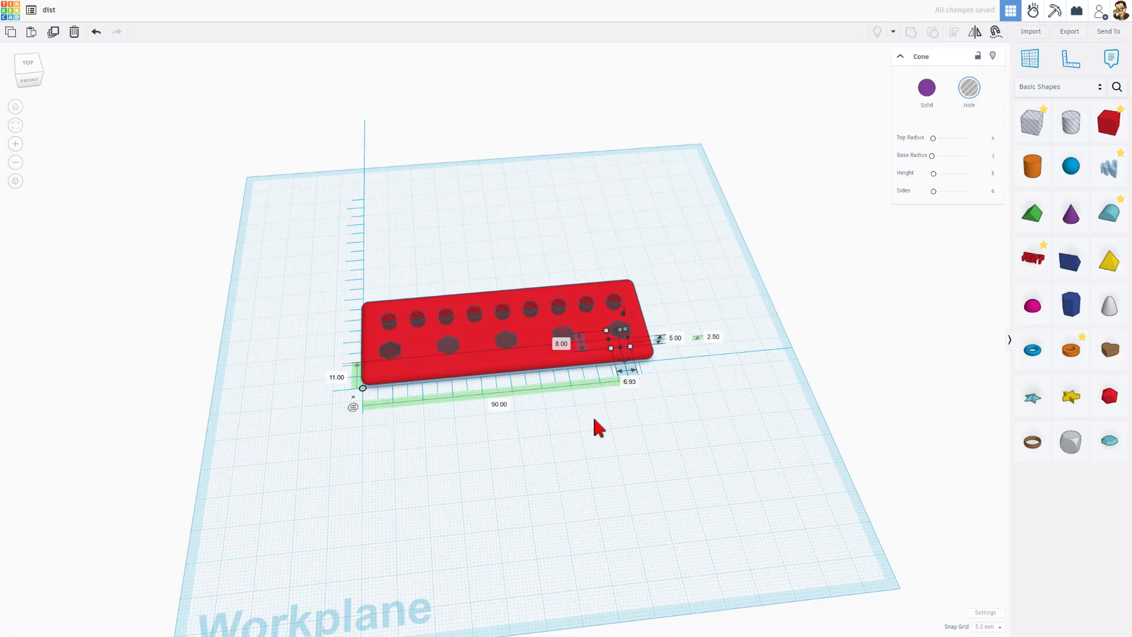
left_click(591, 442)
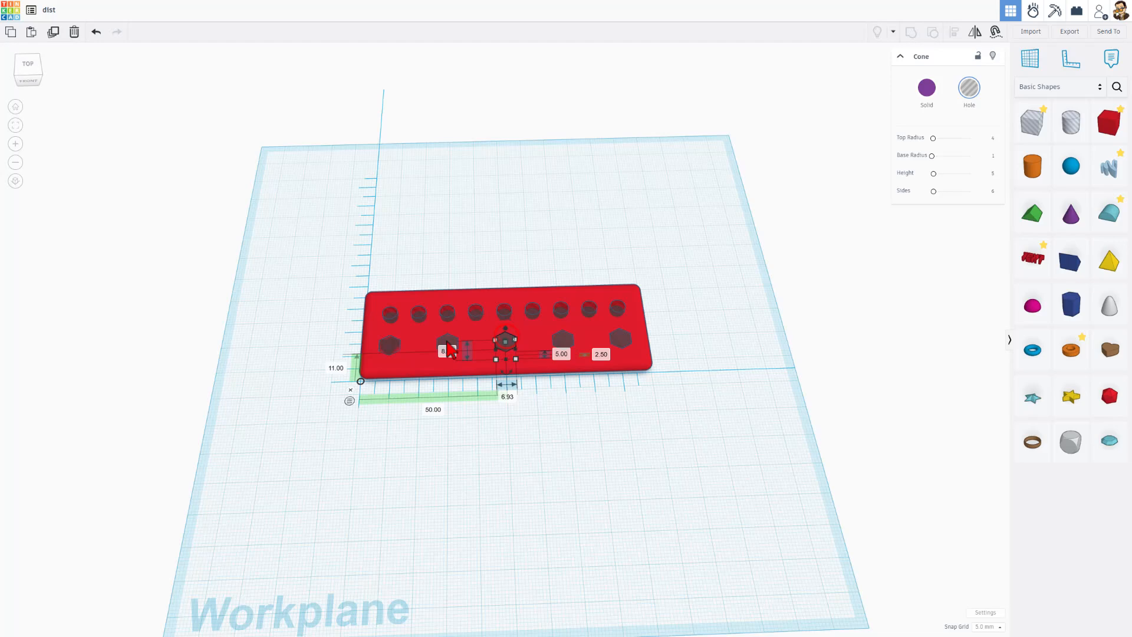
left_click(427, 398)
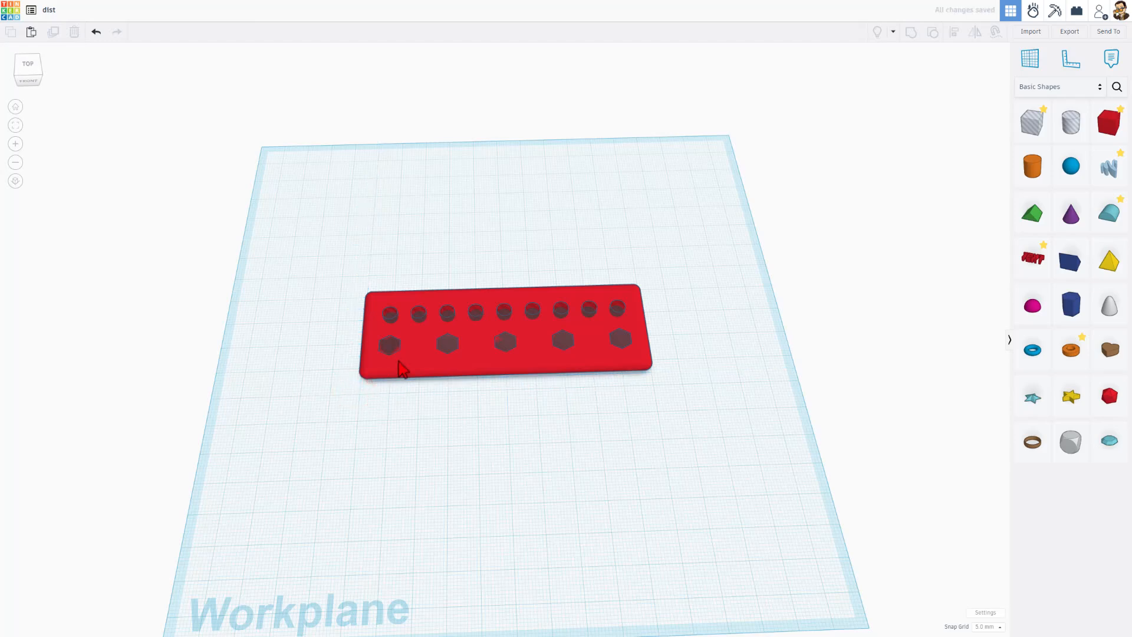
- Set the red plate's length to 45 to make room for another row
left_click(506, 332)
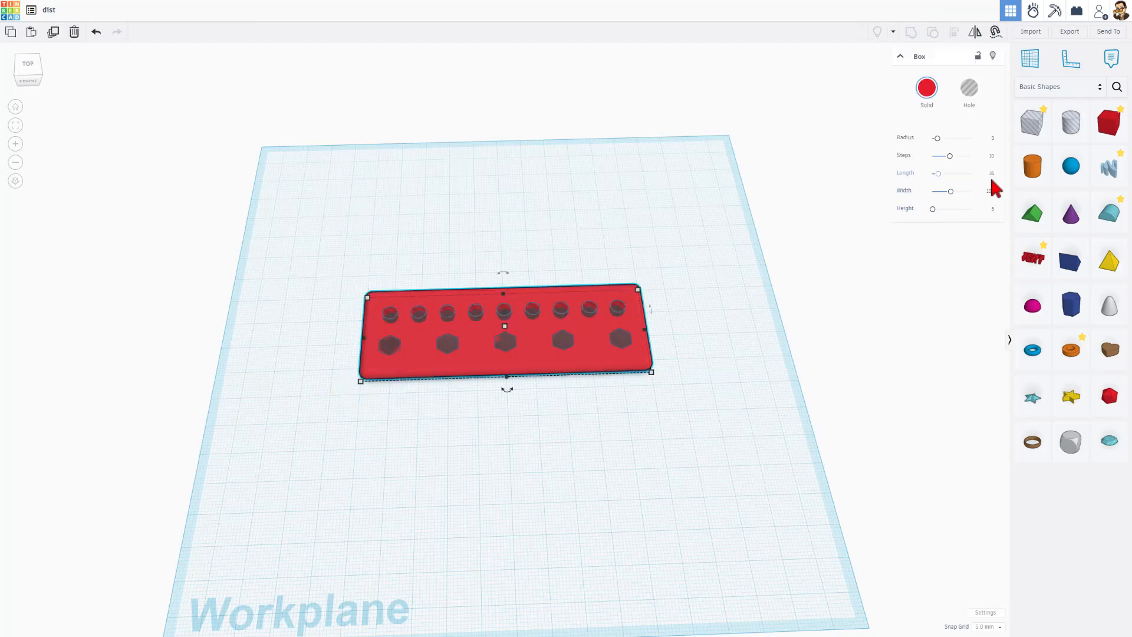
left_click(988, 174)
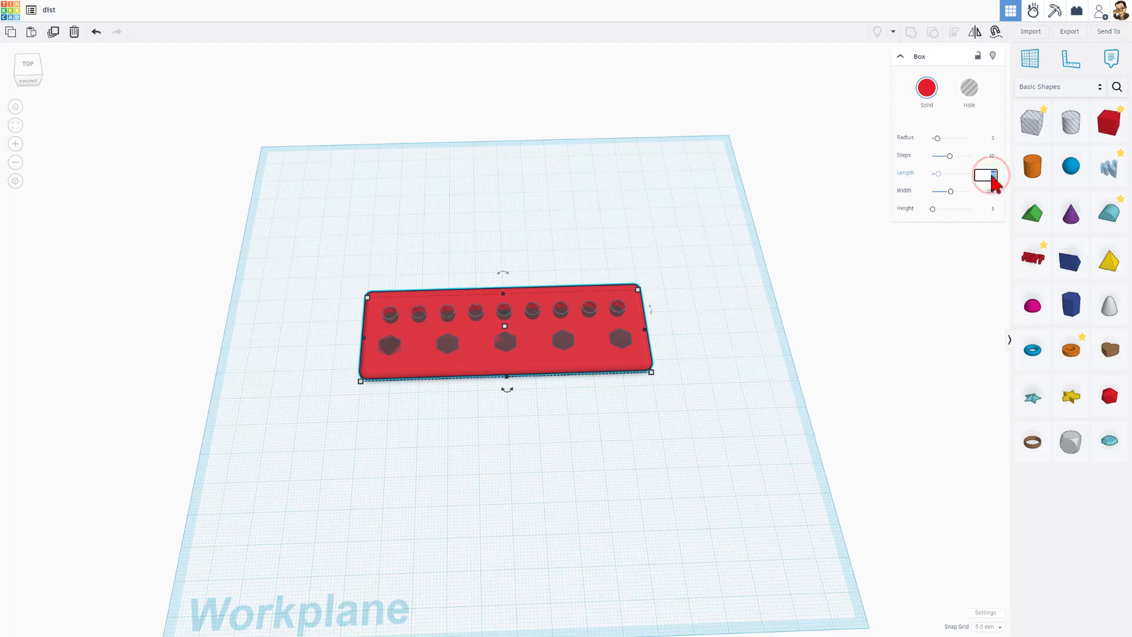
type("45")
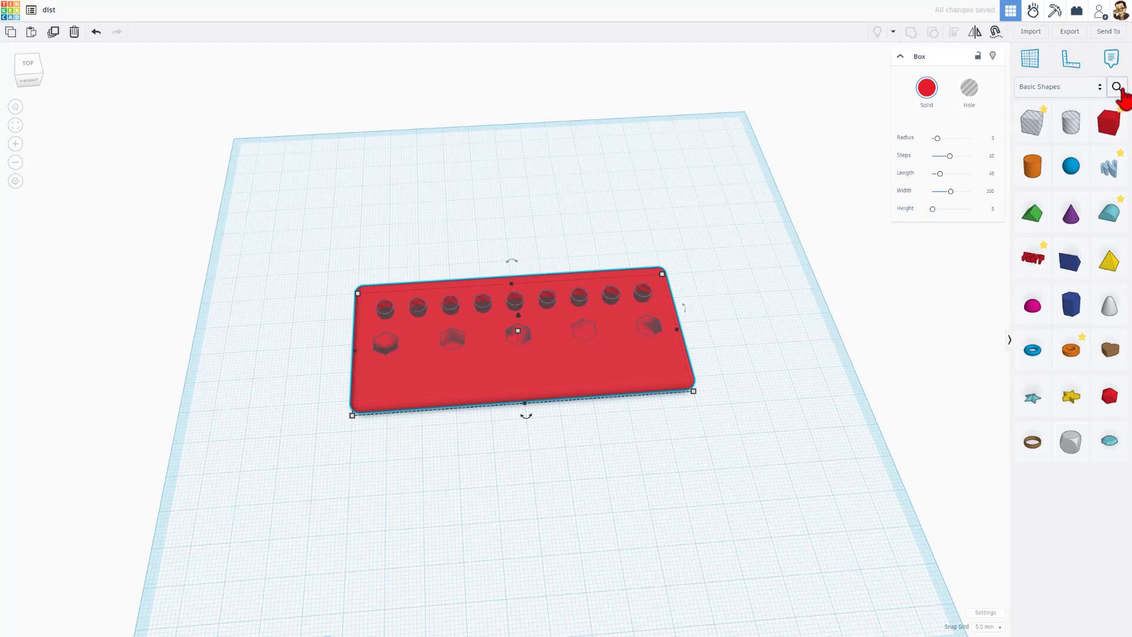
- Search the shape library for 'grid' and add the community Polygon Grid to the workplane
left_click(1116, 86)
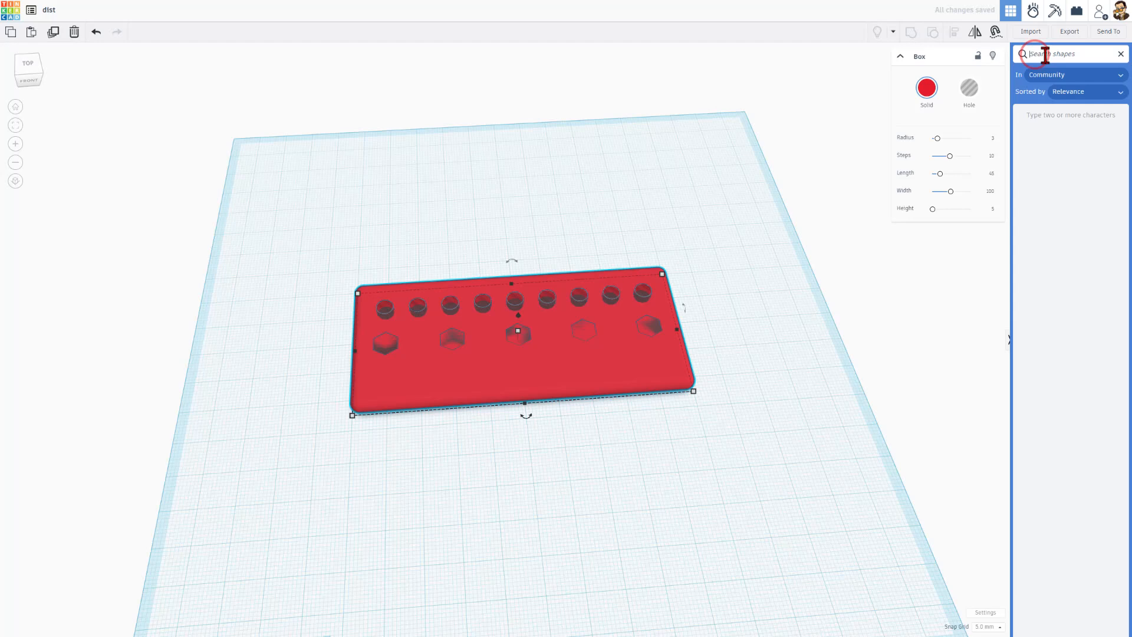
type("grid")
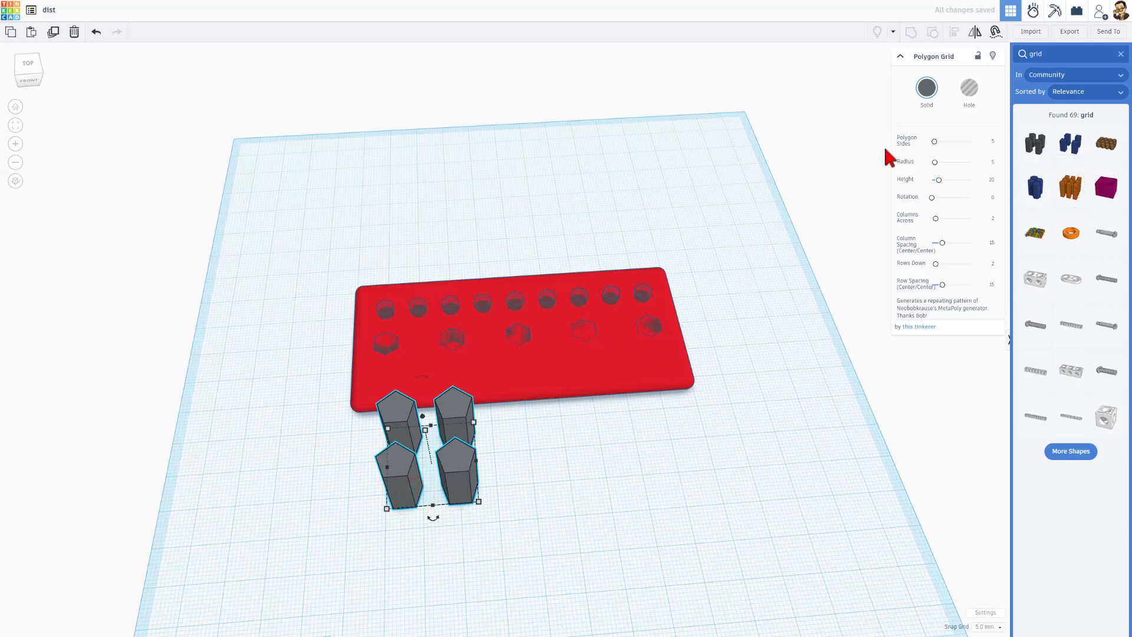
mouse_move(908, 179)
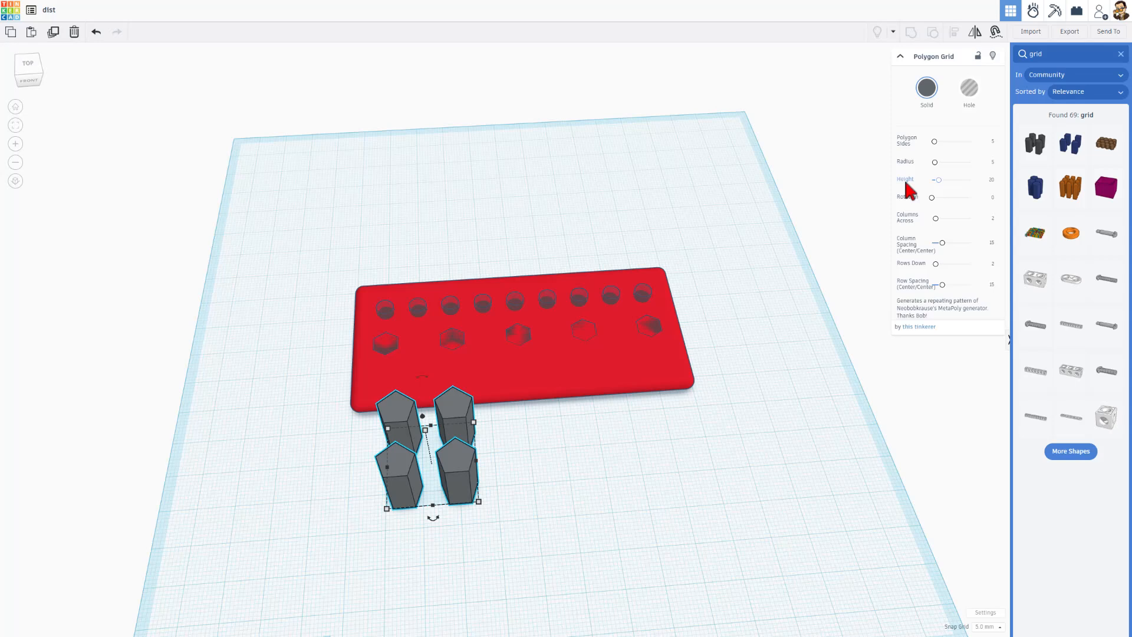
mouse_move(915, 221)
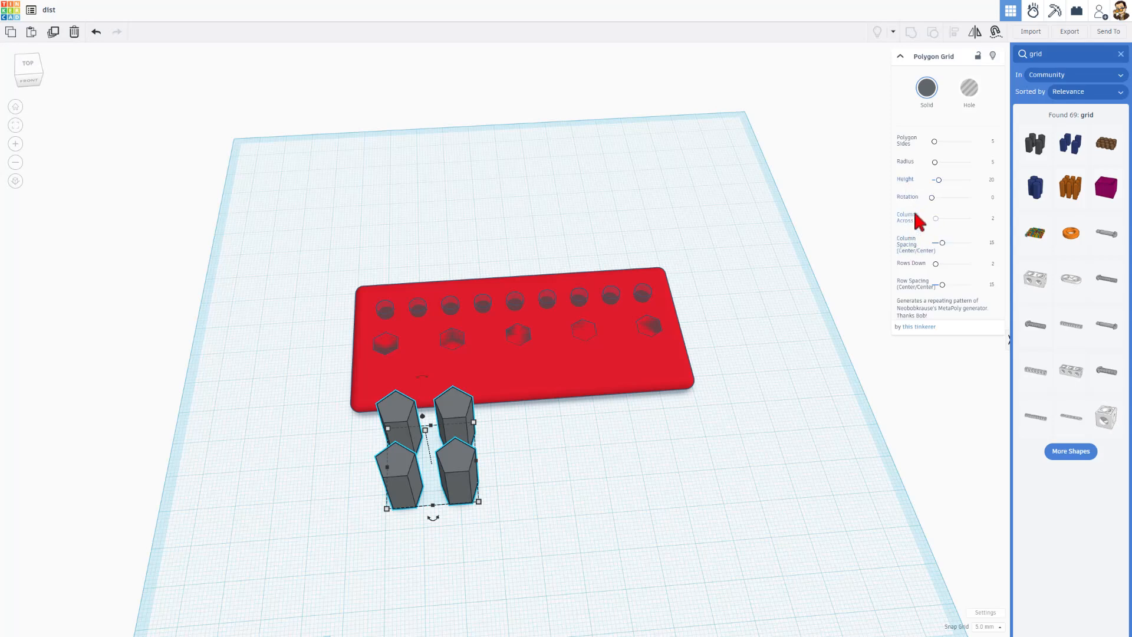
mouse_move(926, 284)
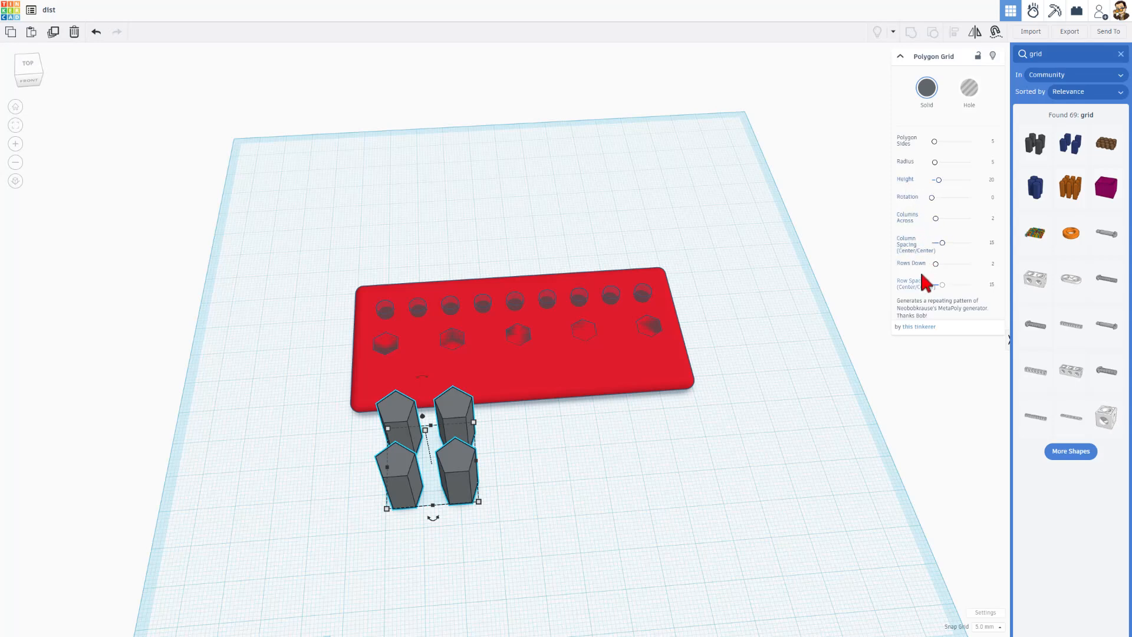
- Reduce the Polygon Grid to 1 row with tighter column spacing and a smaller prism radius
left_click(990, 264)
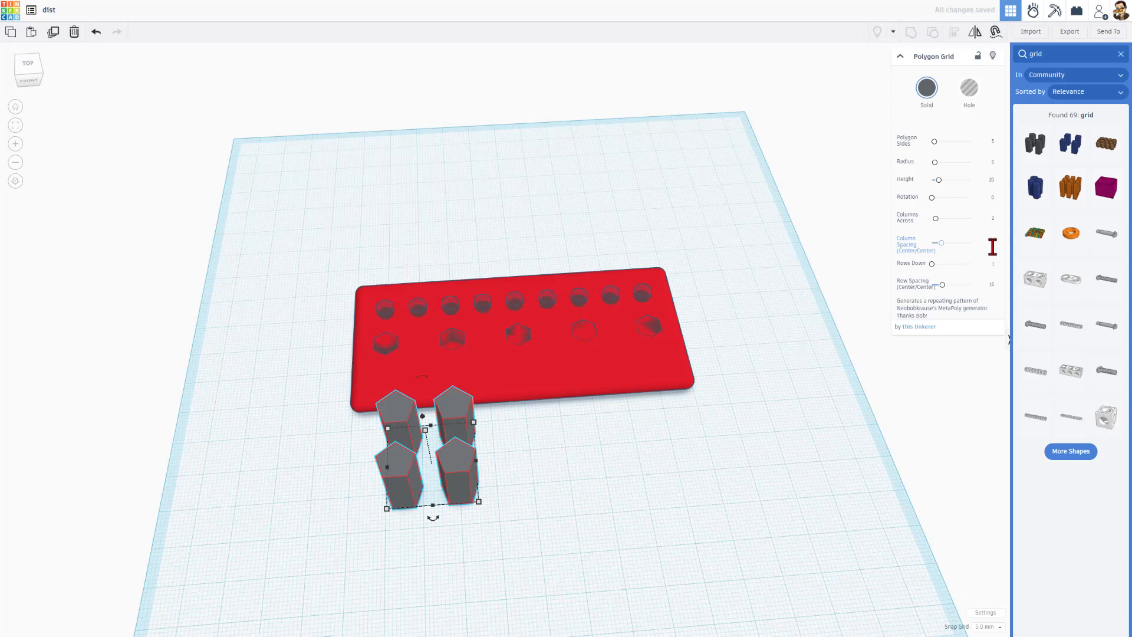
left_click_drag(942, 243, 936, 243)
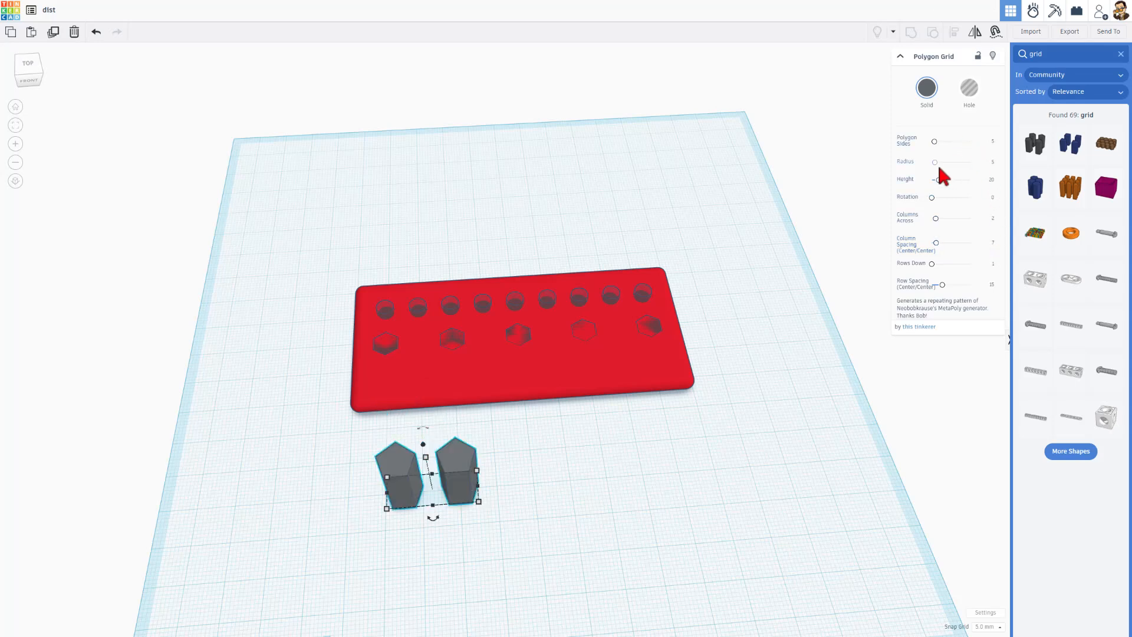
left_click(988, 162)
type("3")
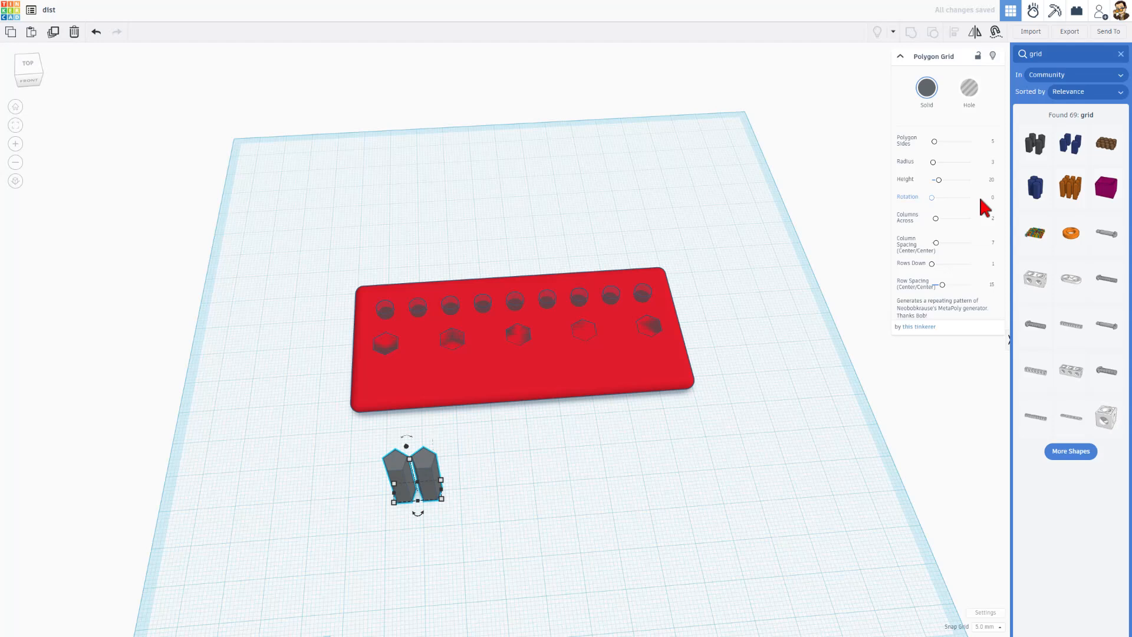
mouse_move(991, 208)
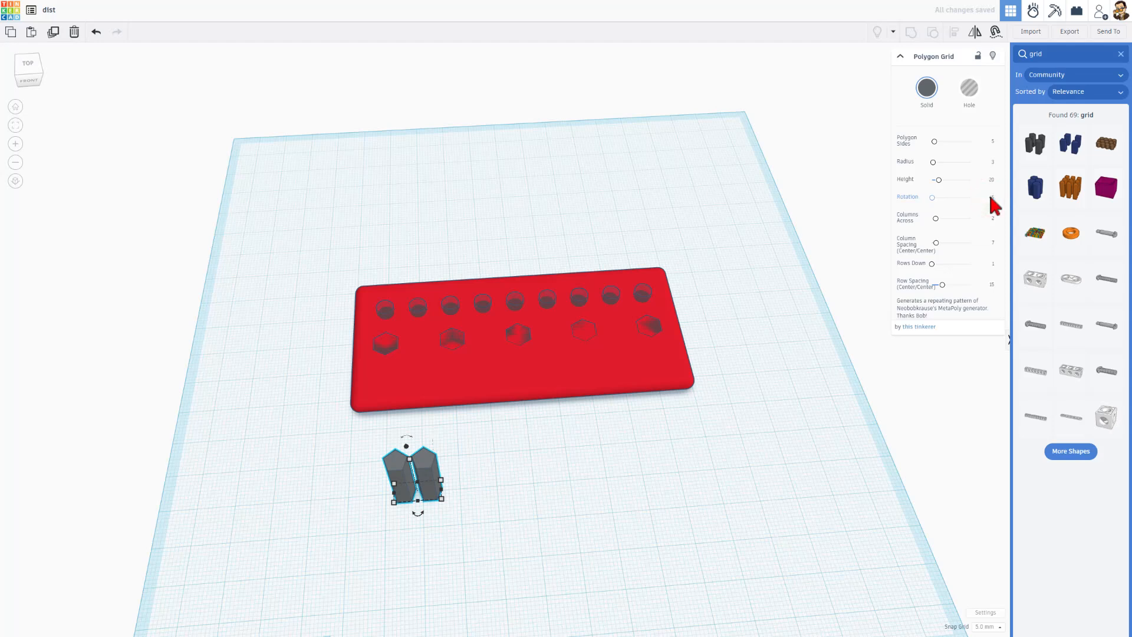
- Adjust the prism rotation back near zero and raise Columns Across to 6
left_click_drag(932, 197, 946, 197)
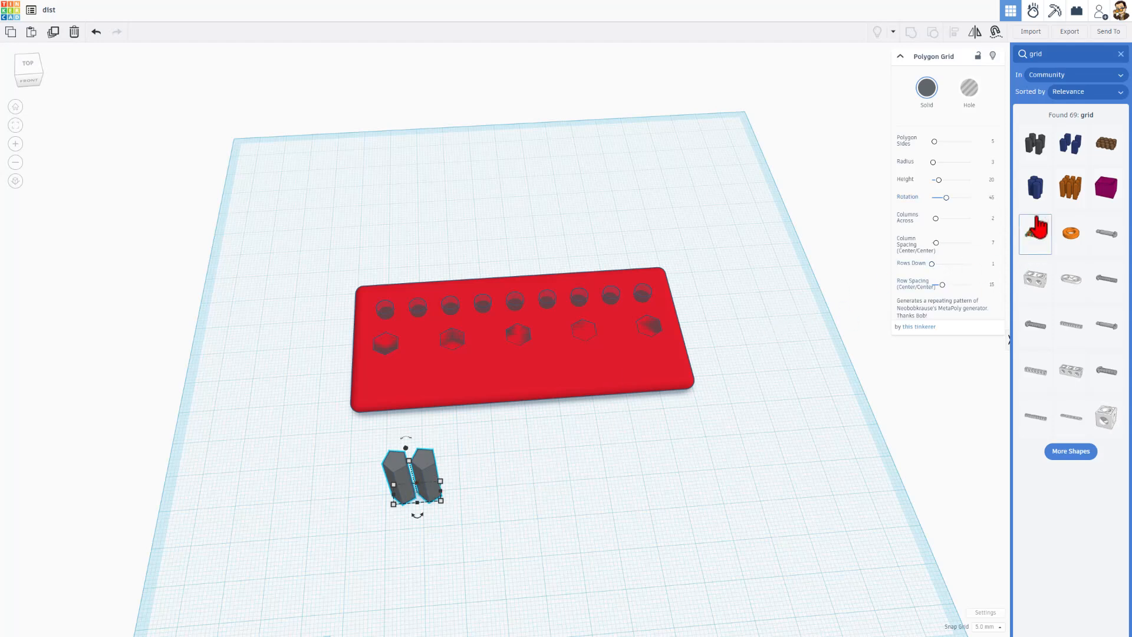
left_click_drag(947, 197, 941, 197)
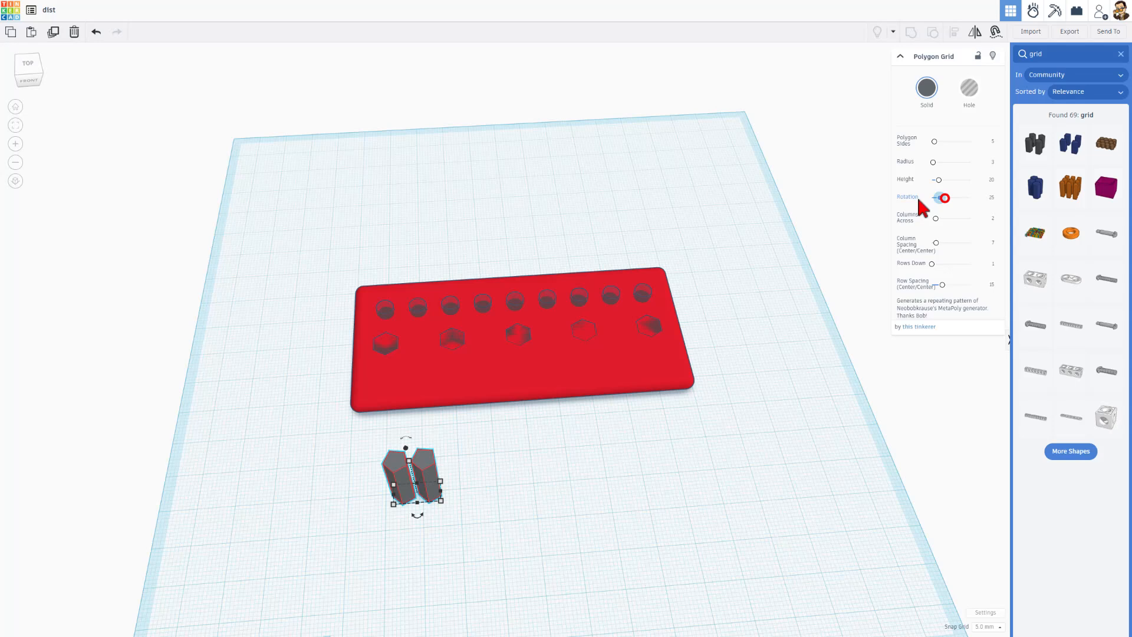
left_click_drag(944, 197, 932, 197)
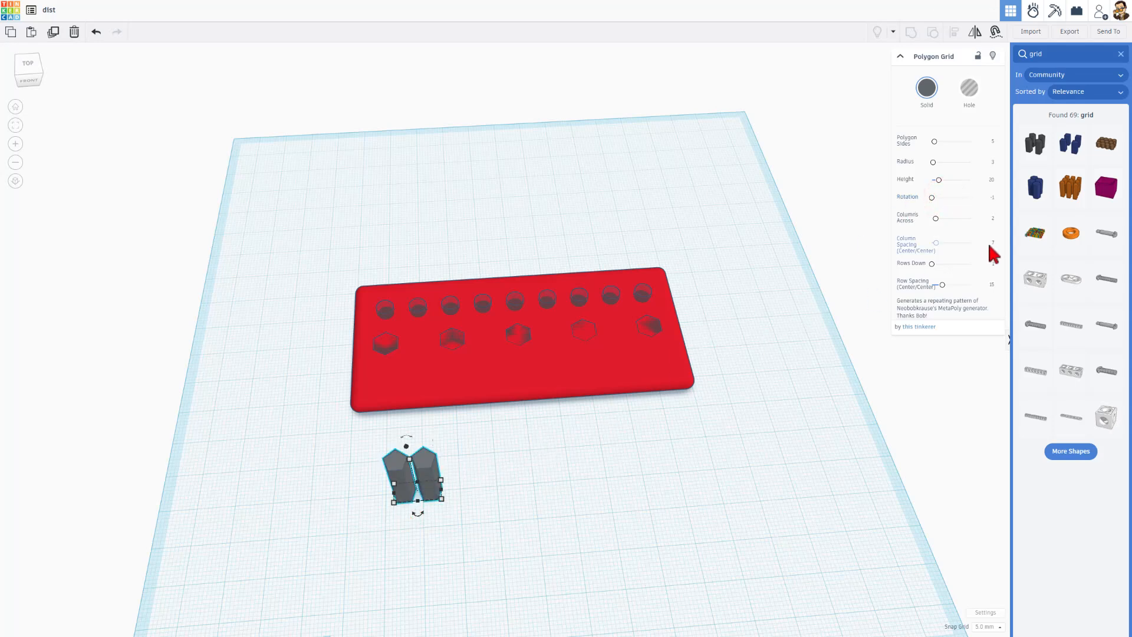
left_click_drag(936, 242, 946, 242)
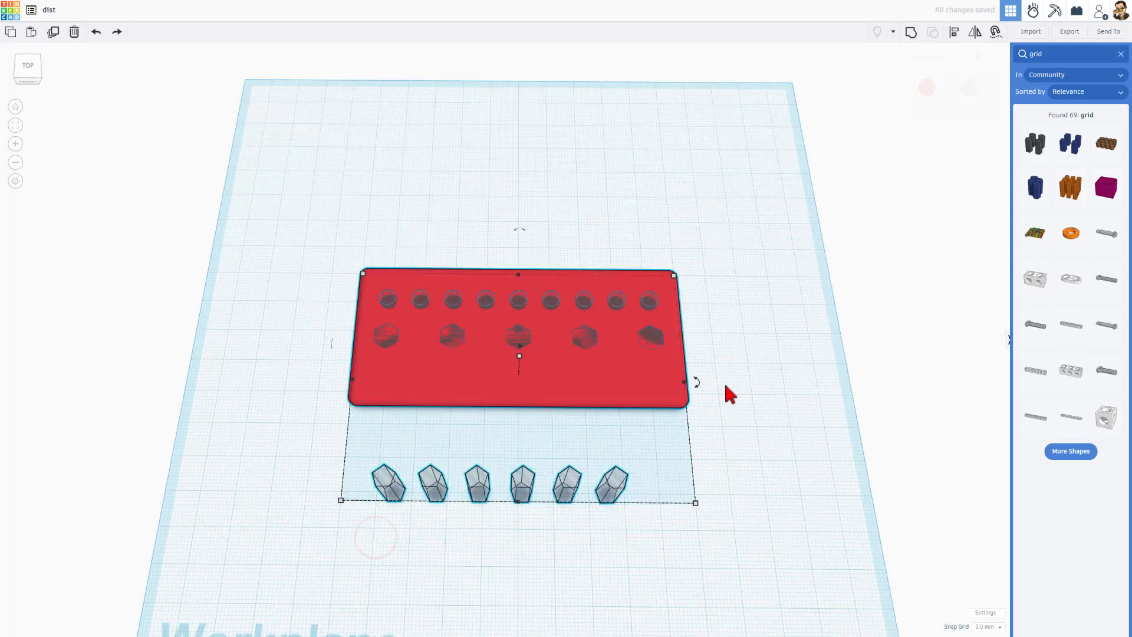
- Make the six-prism grid a hole with column spacing 16 as a third row on the plate
key("l")
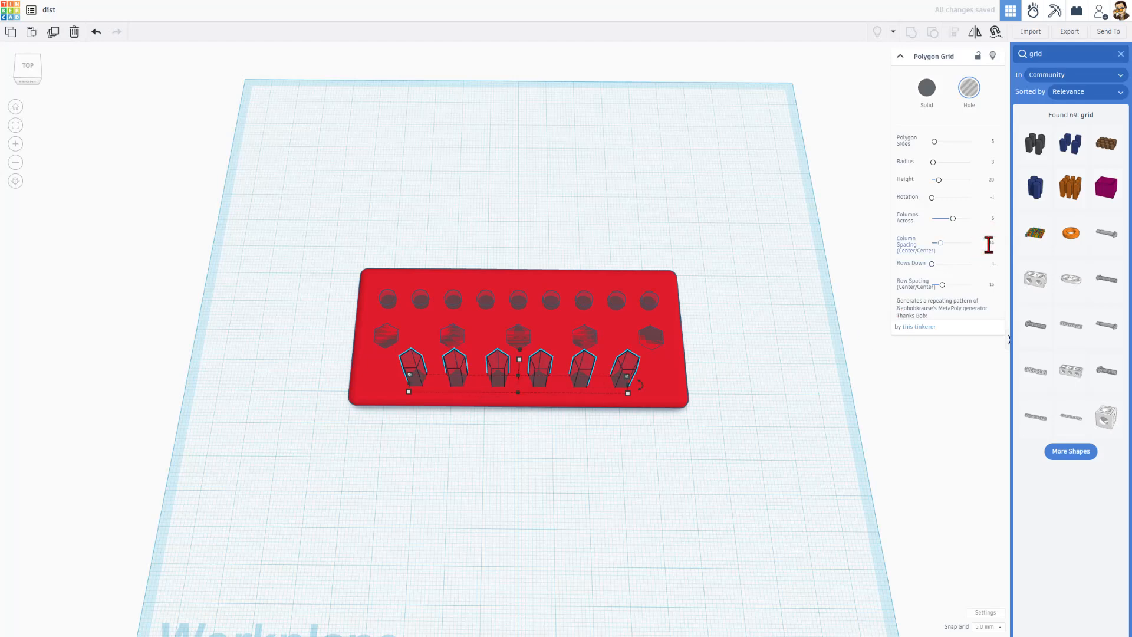
left_click_drag(938, 243, 942, 243)
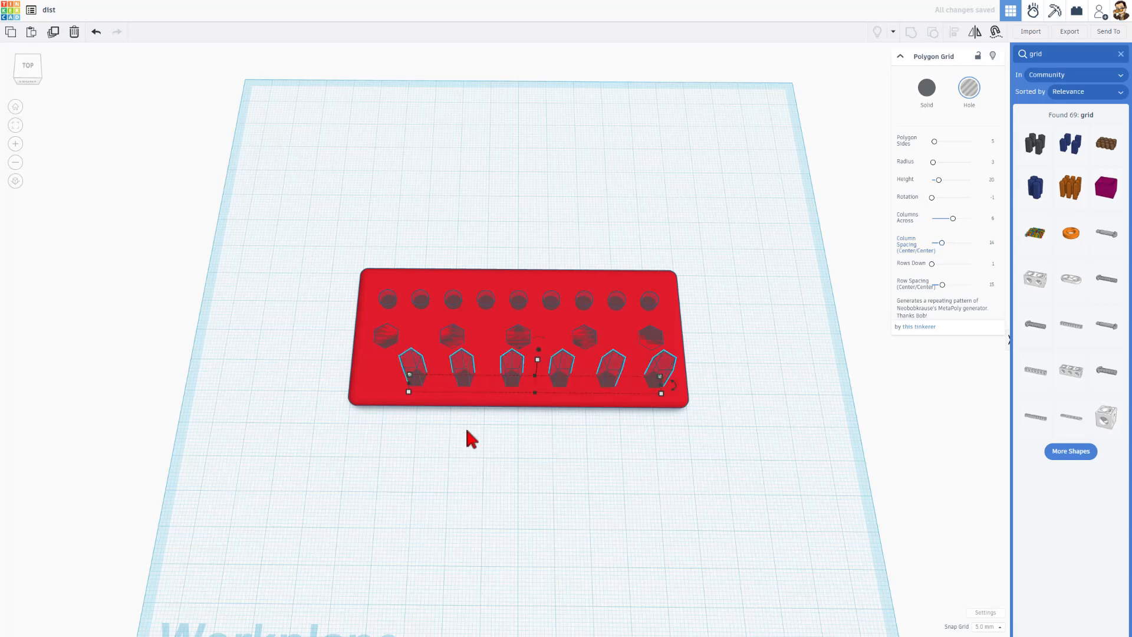
left_click(989, 243)
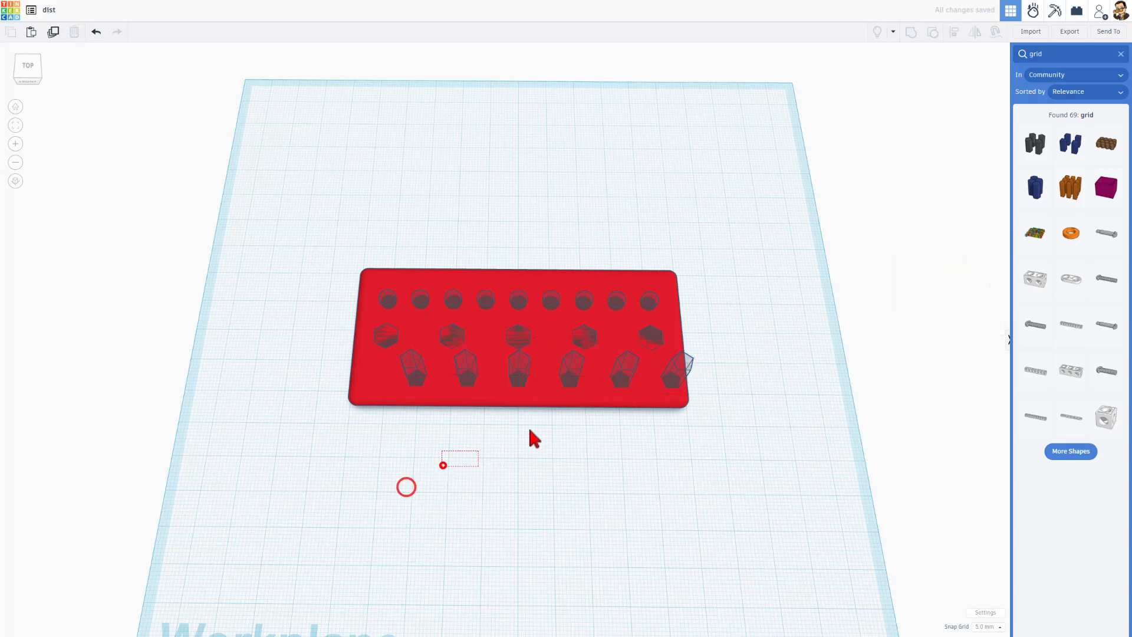
- Select the plate with the prism grid, then every shape in the design
left_click(571, 390)
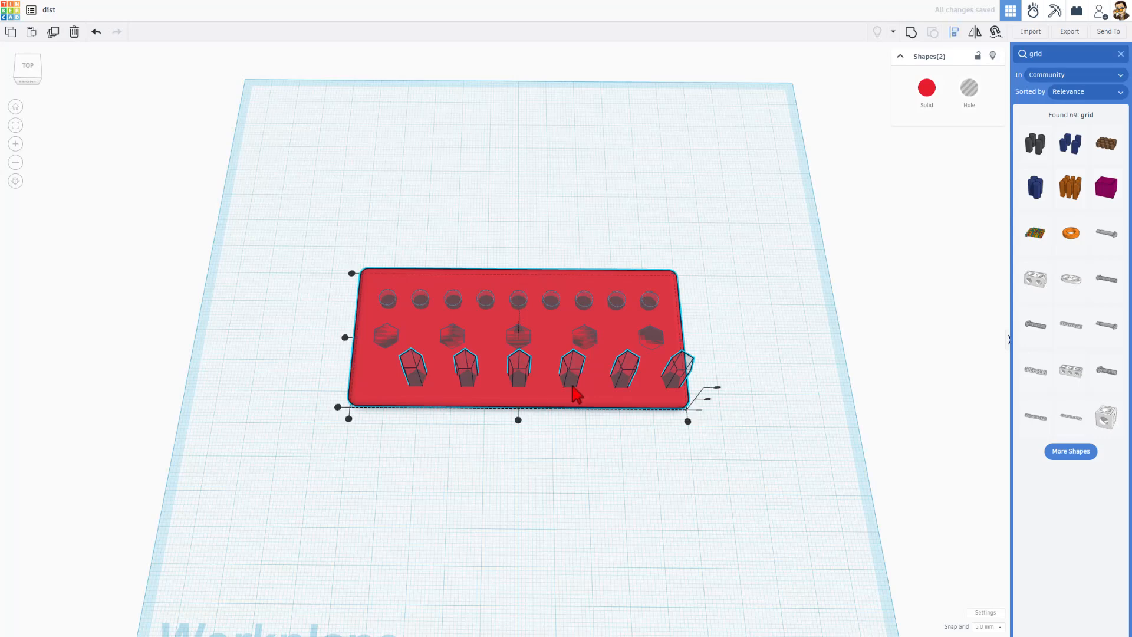
key("l")
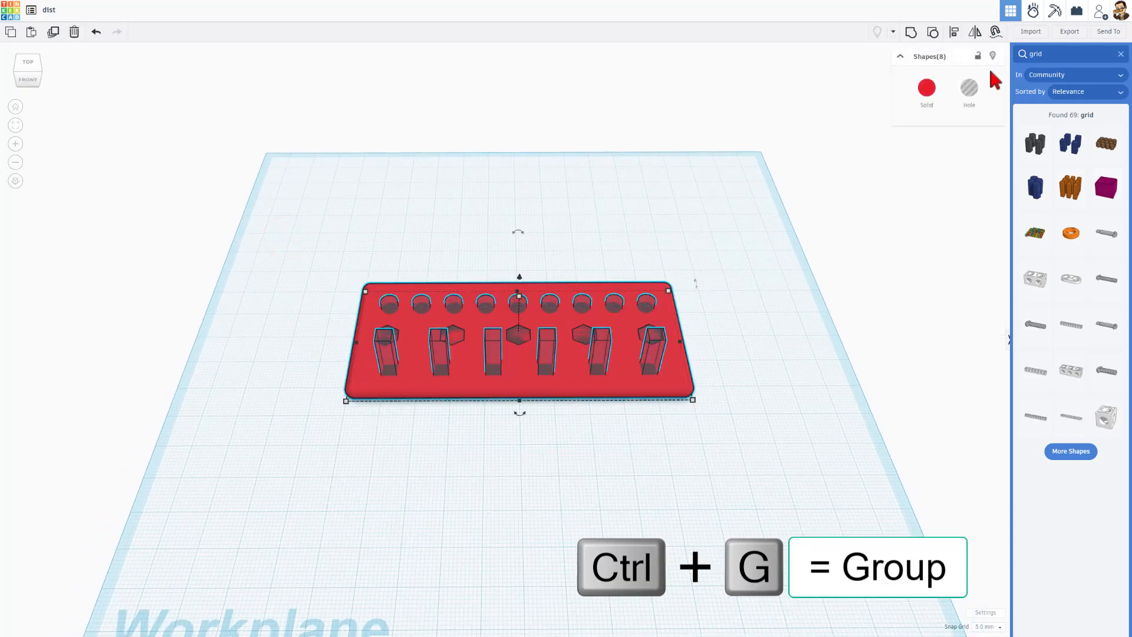
- Group all shapes into one red plate and inspect the cut holes
key("ctrl+g")
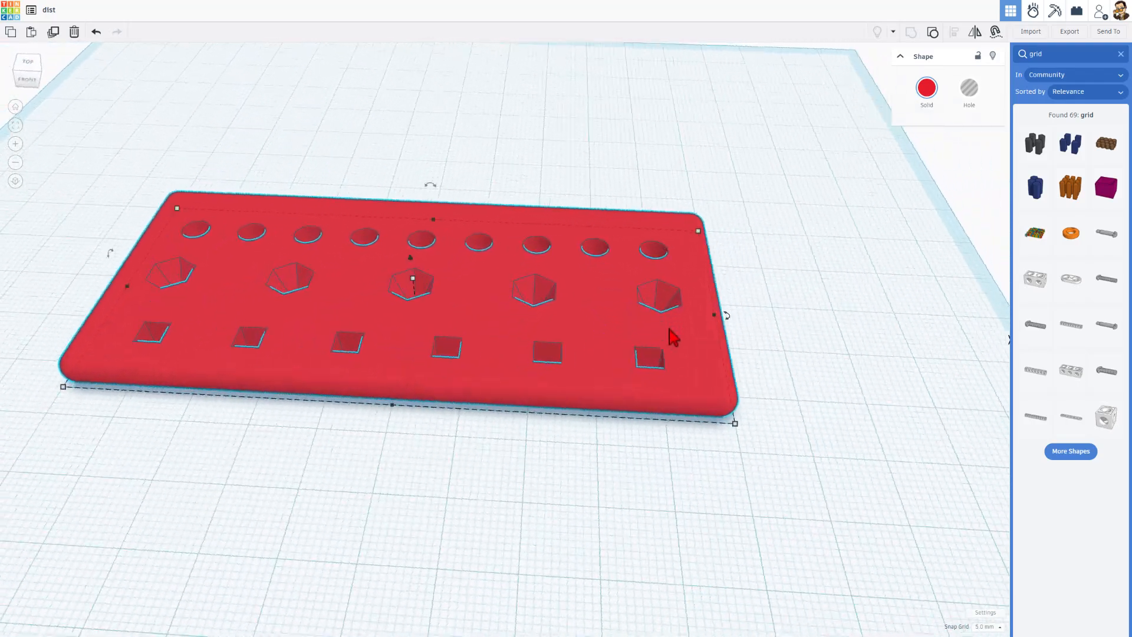
left_click_drag(671, 336, 685, 482)
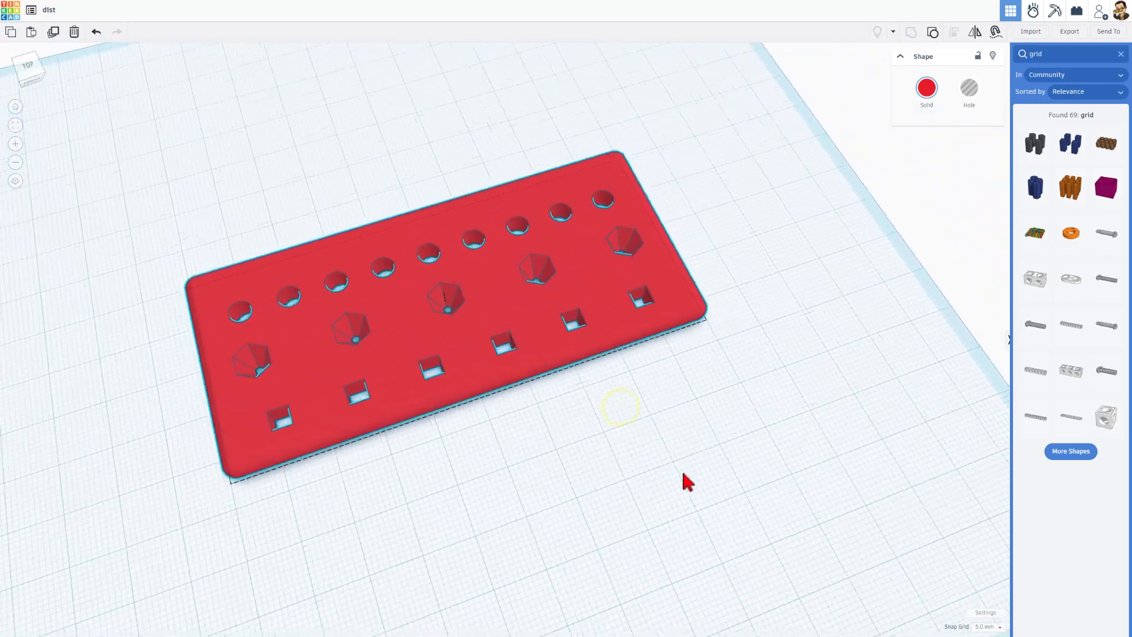